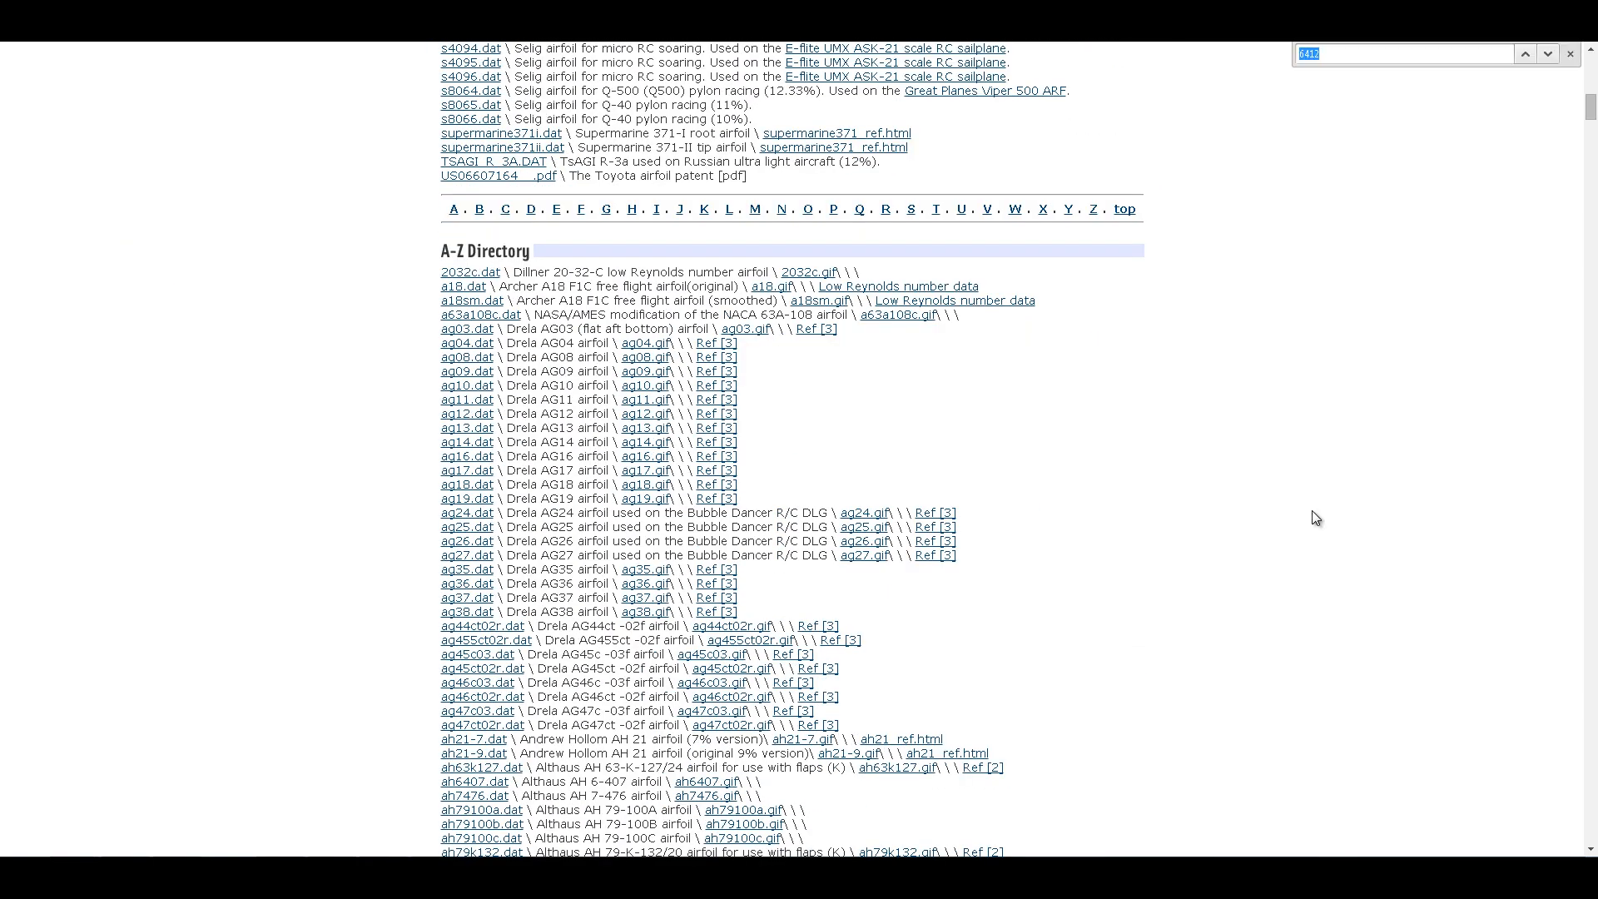
# Search the directory page for "6412" and view the NACA 6412 airfoil plot.
pyautogui.write('6412')
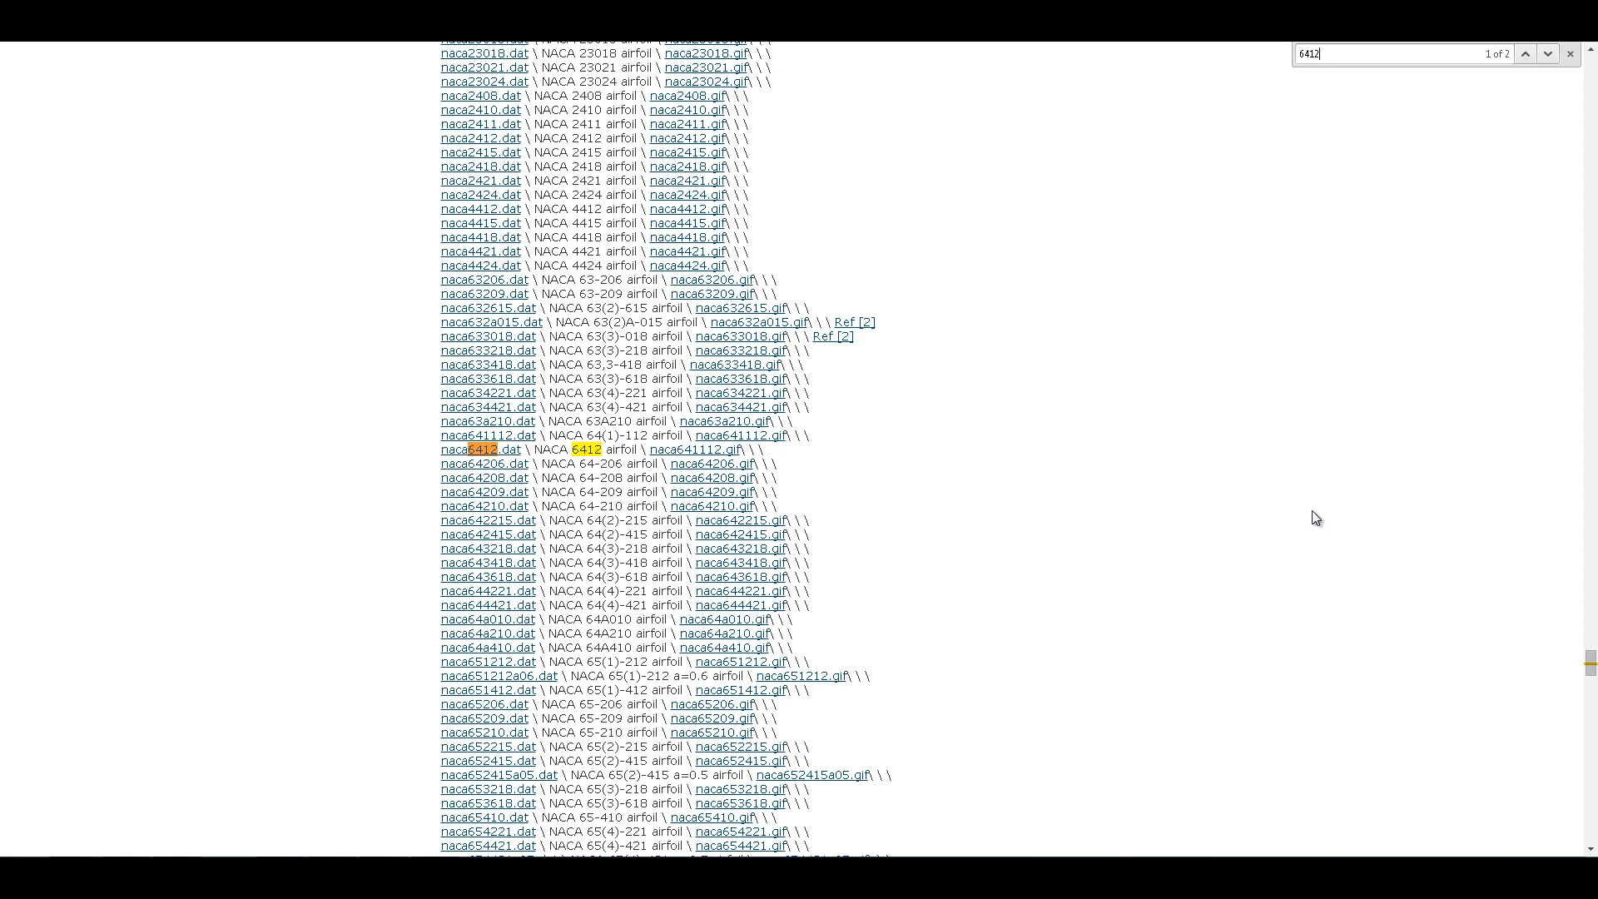
pyautogui.moveTo(705, 449)
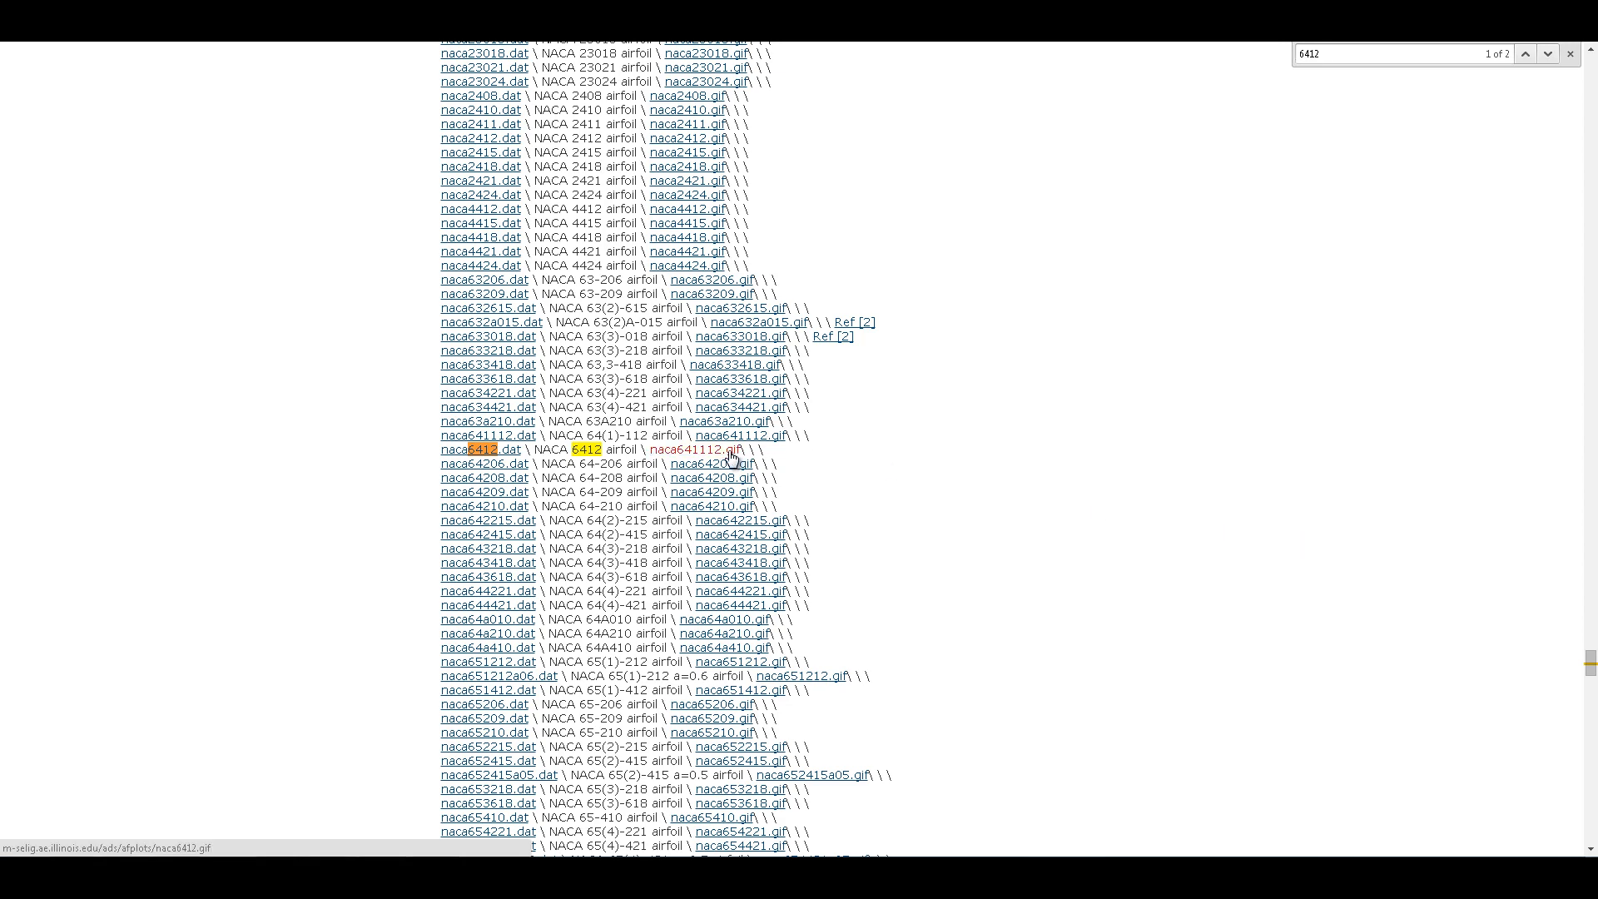
pyautogui.click(706, 450)
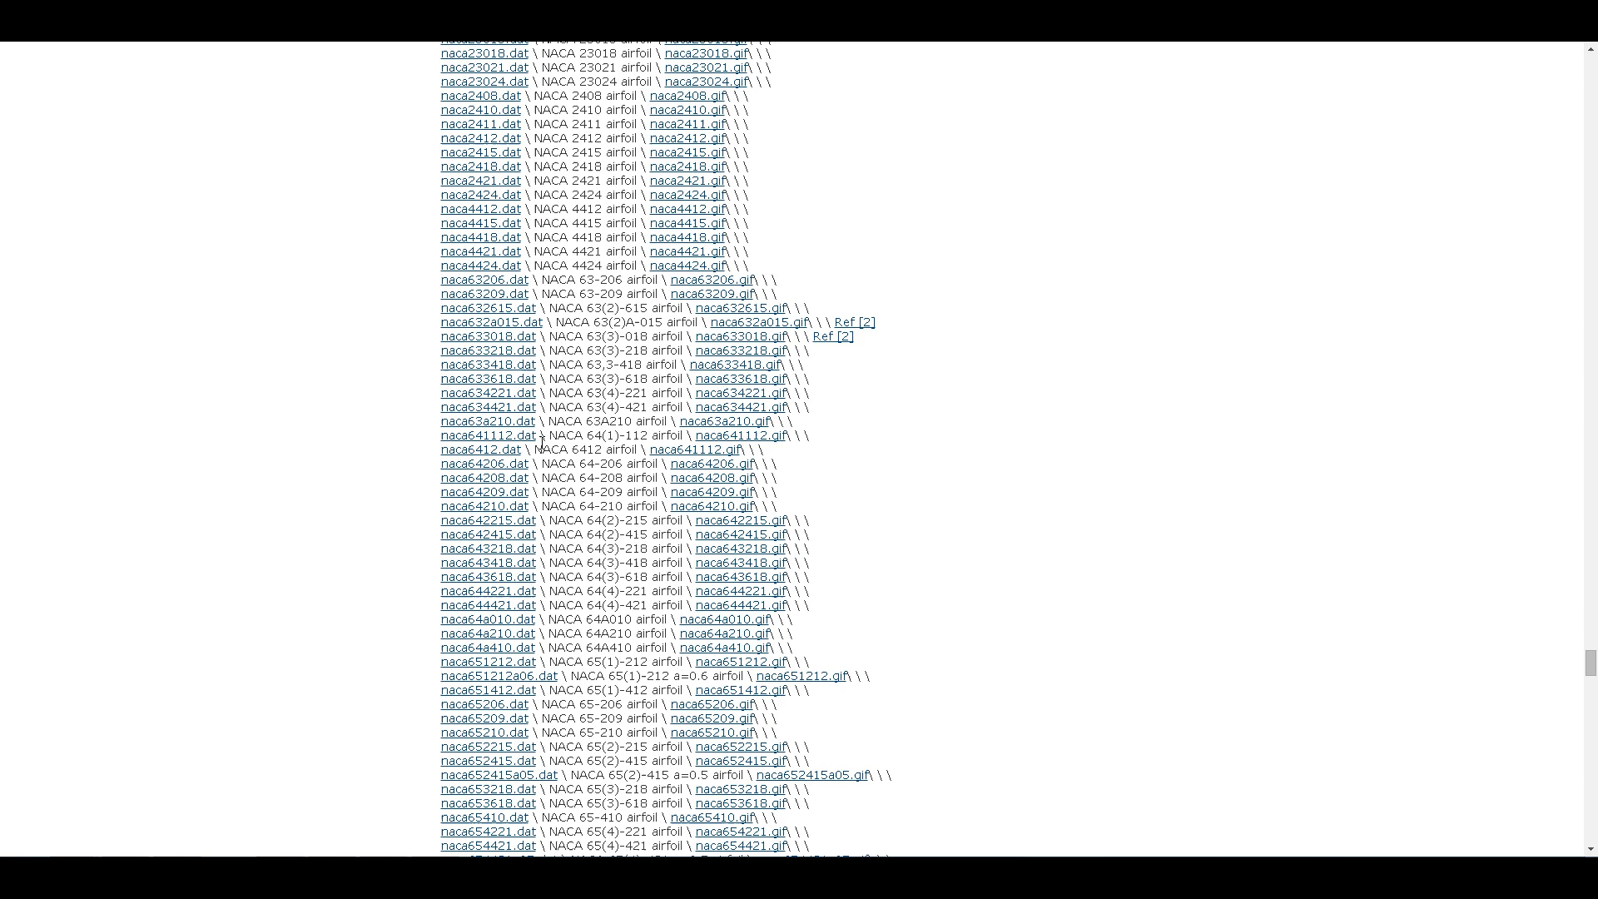
# Copy the raw NACA 6412 coordinate listing into Notepad and save it as NACA_6412.txt.
pyautogui.click(481, 447)
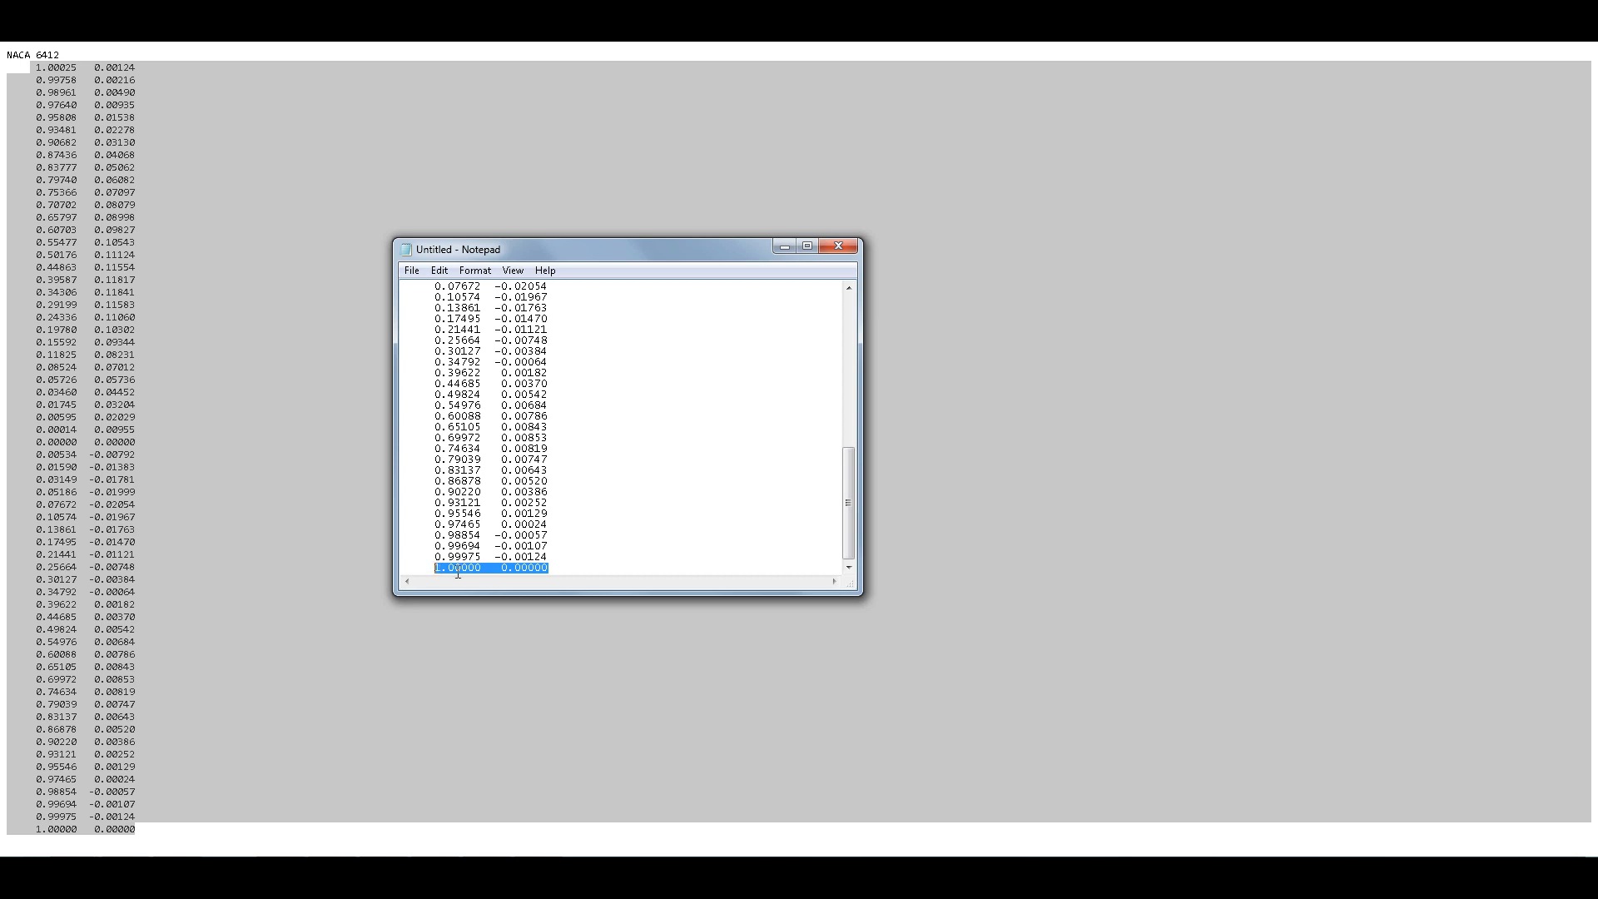
pyautogui.scroll(3)
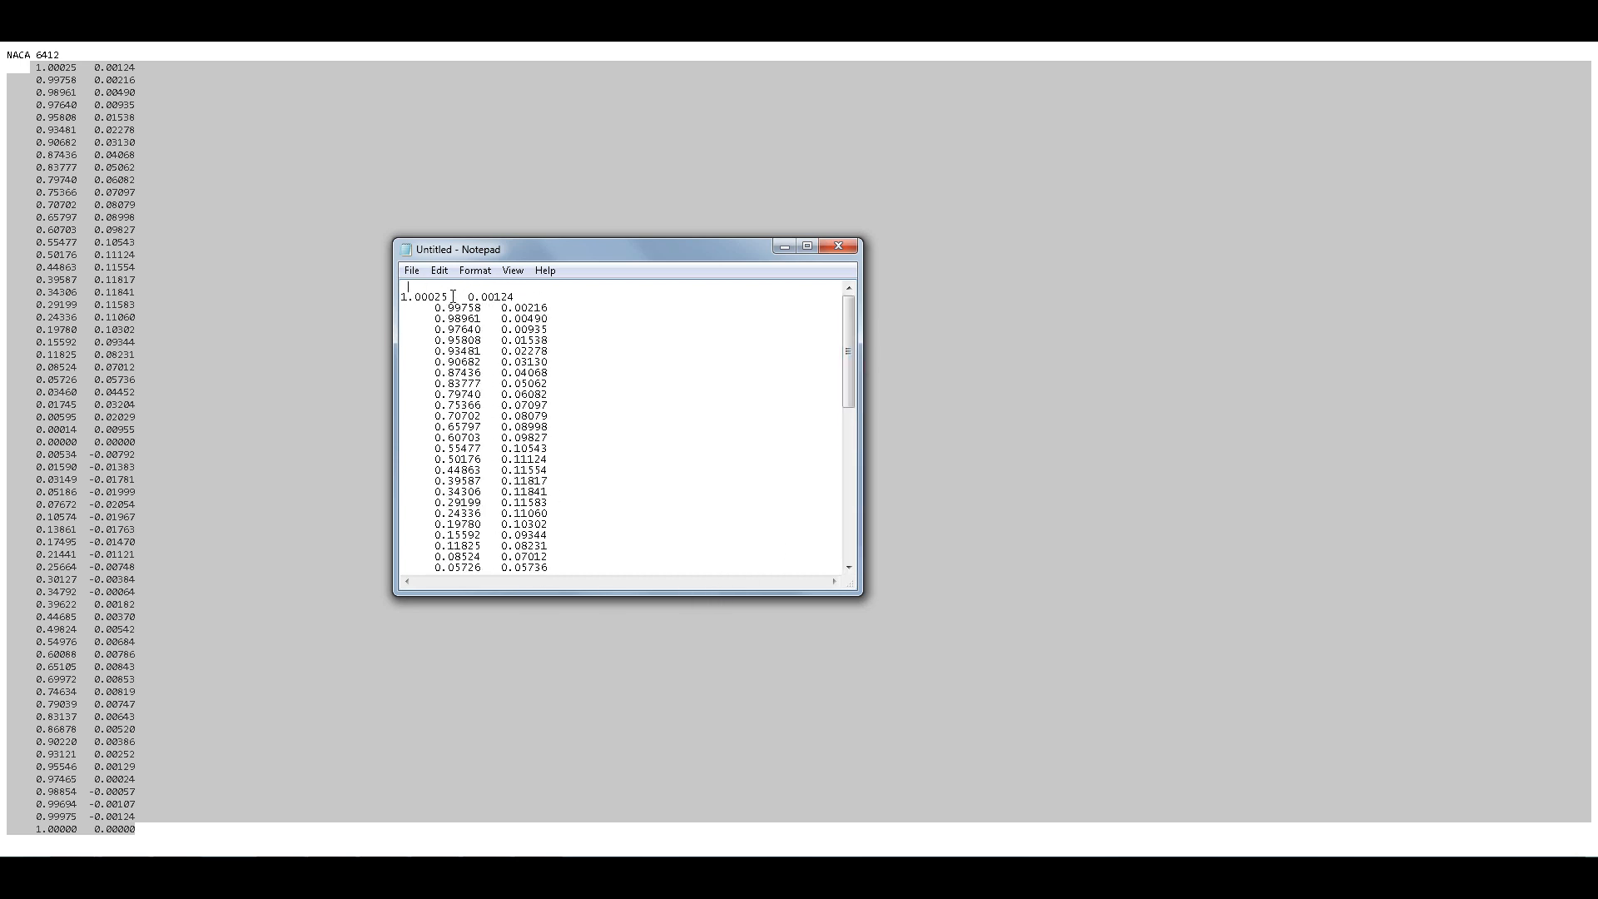
pyautogui.click(411, 269)
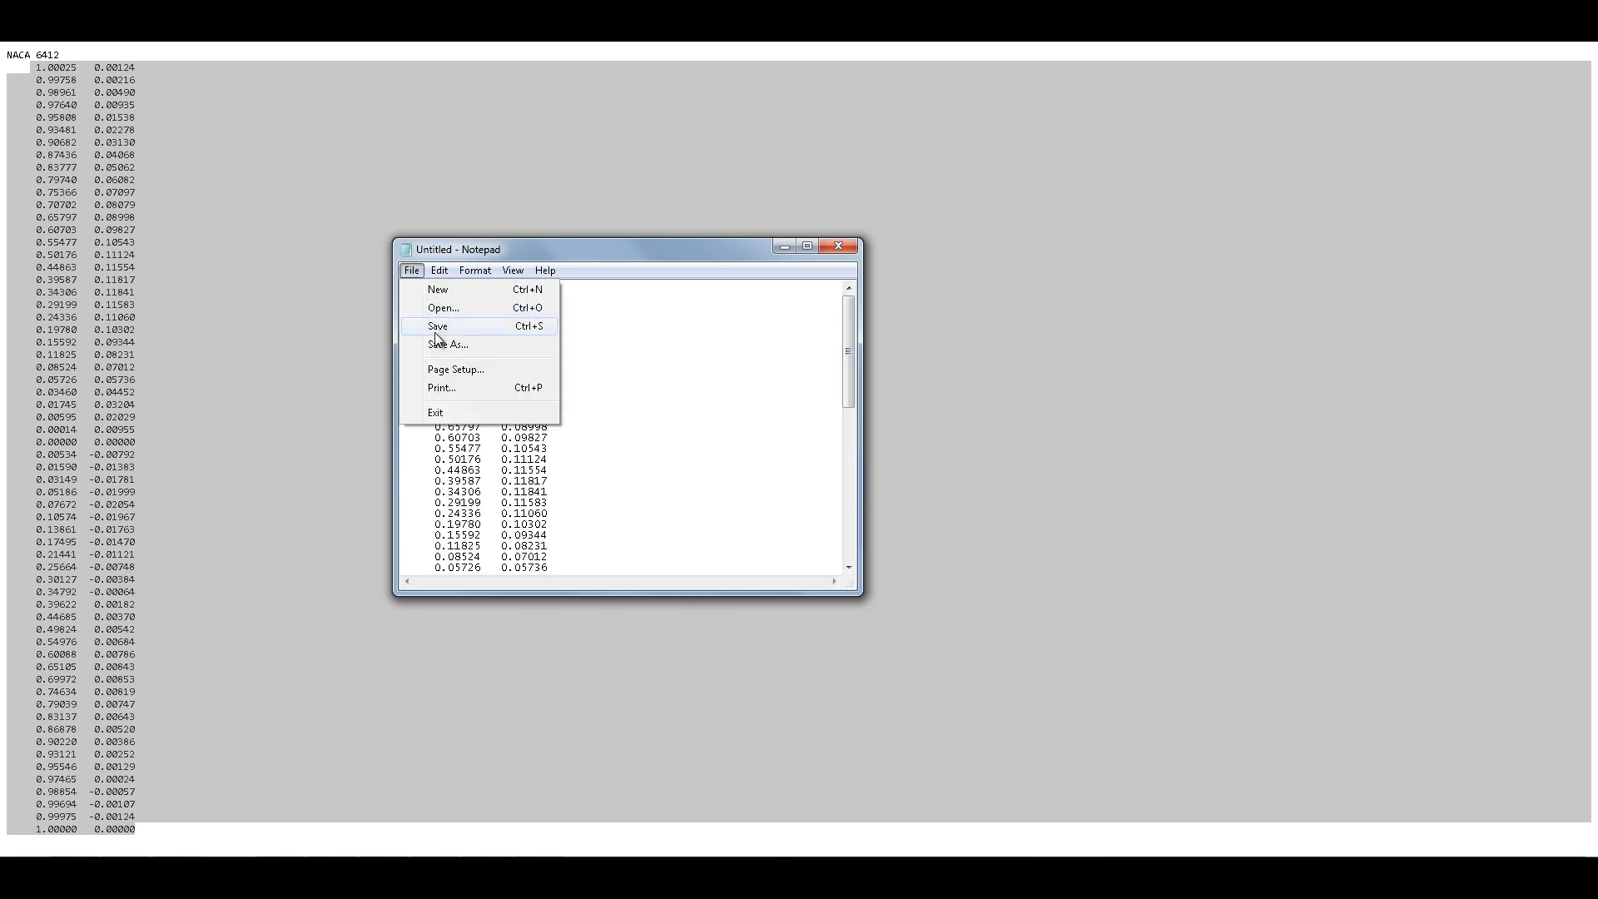
pyautogui.click(438, 325)
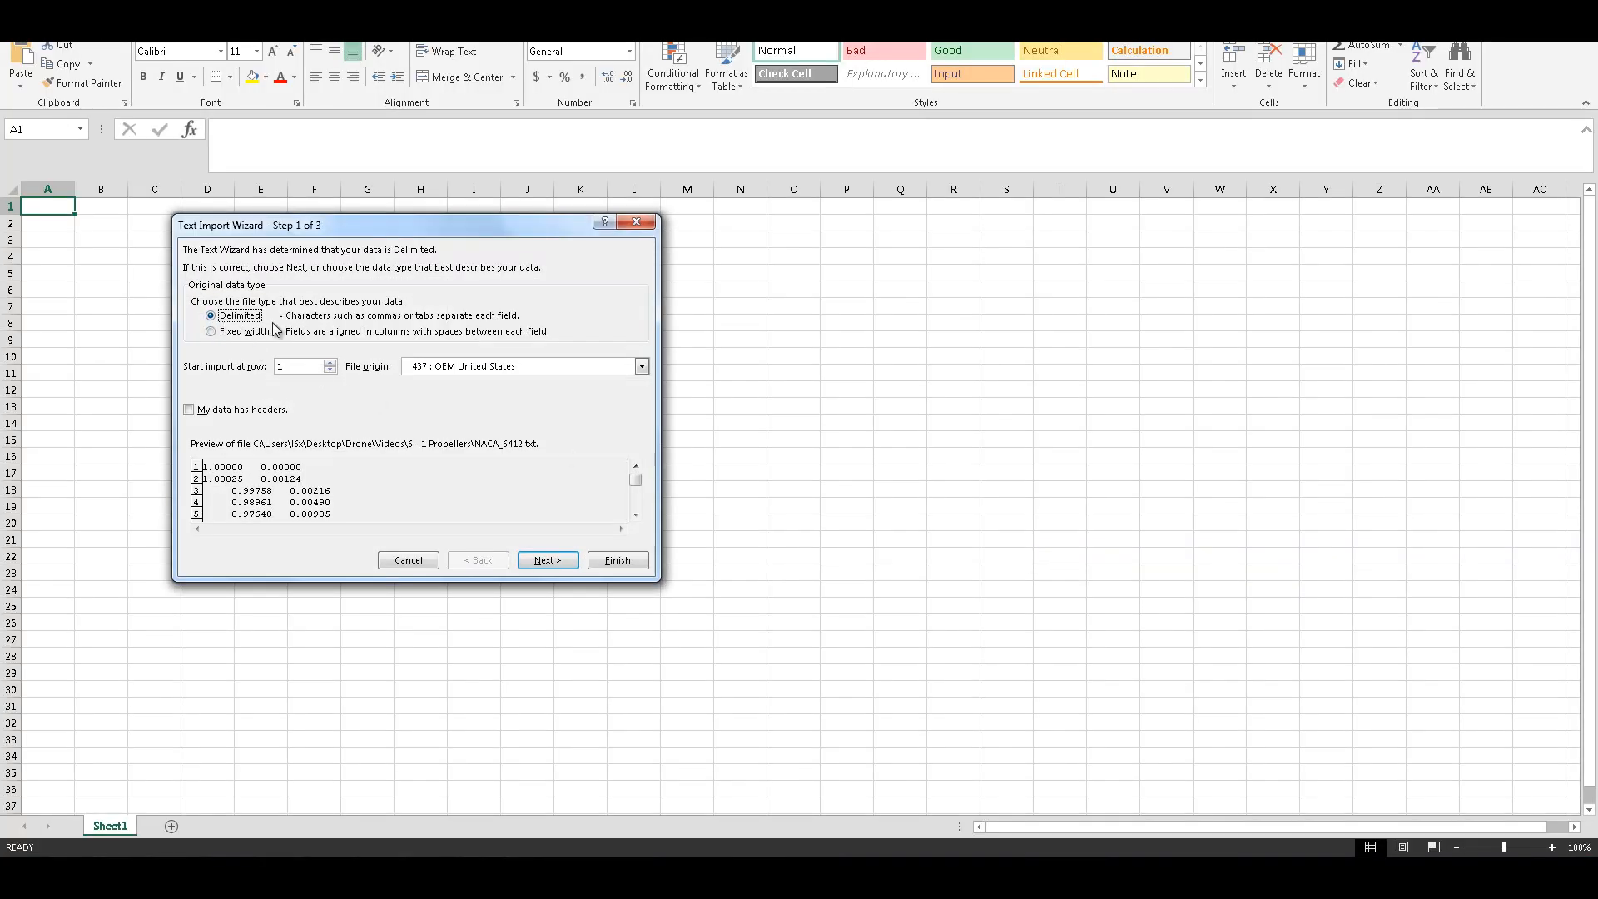
# Try a space-delimited import, then cancel it to fix the first line's spacing in the text file.
pyautogui.click(546, 560)
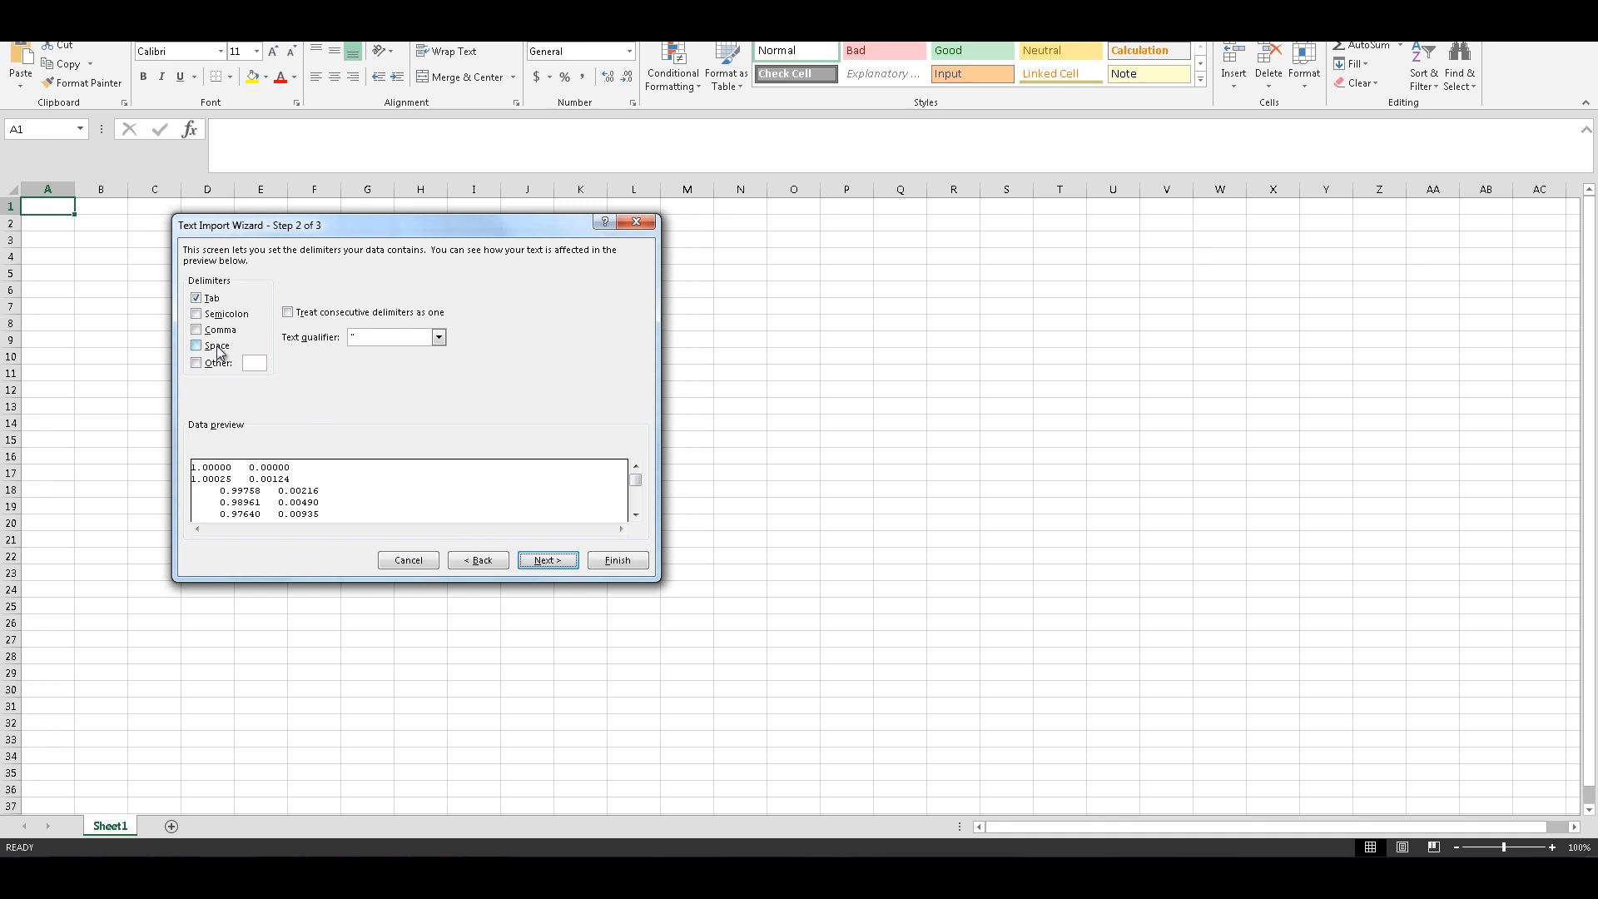
pyautogui.click(197, 346)
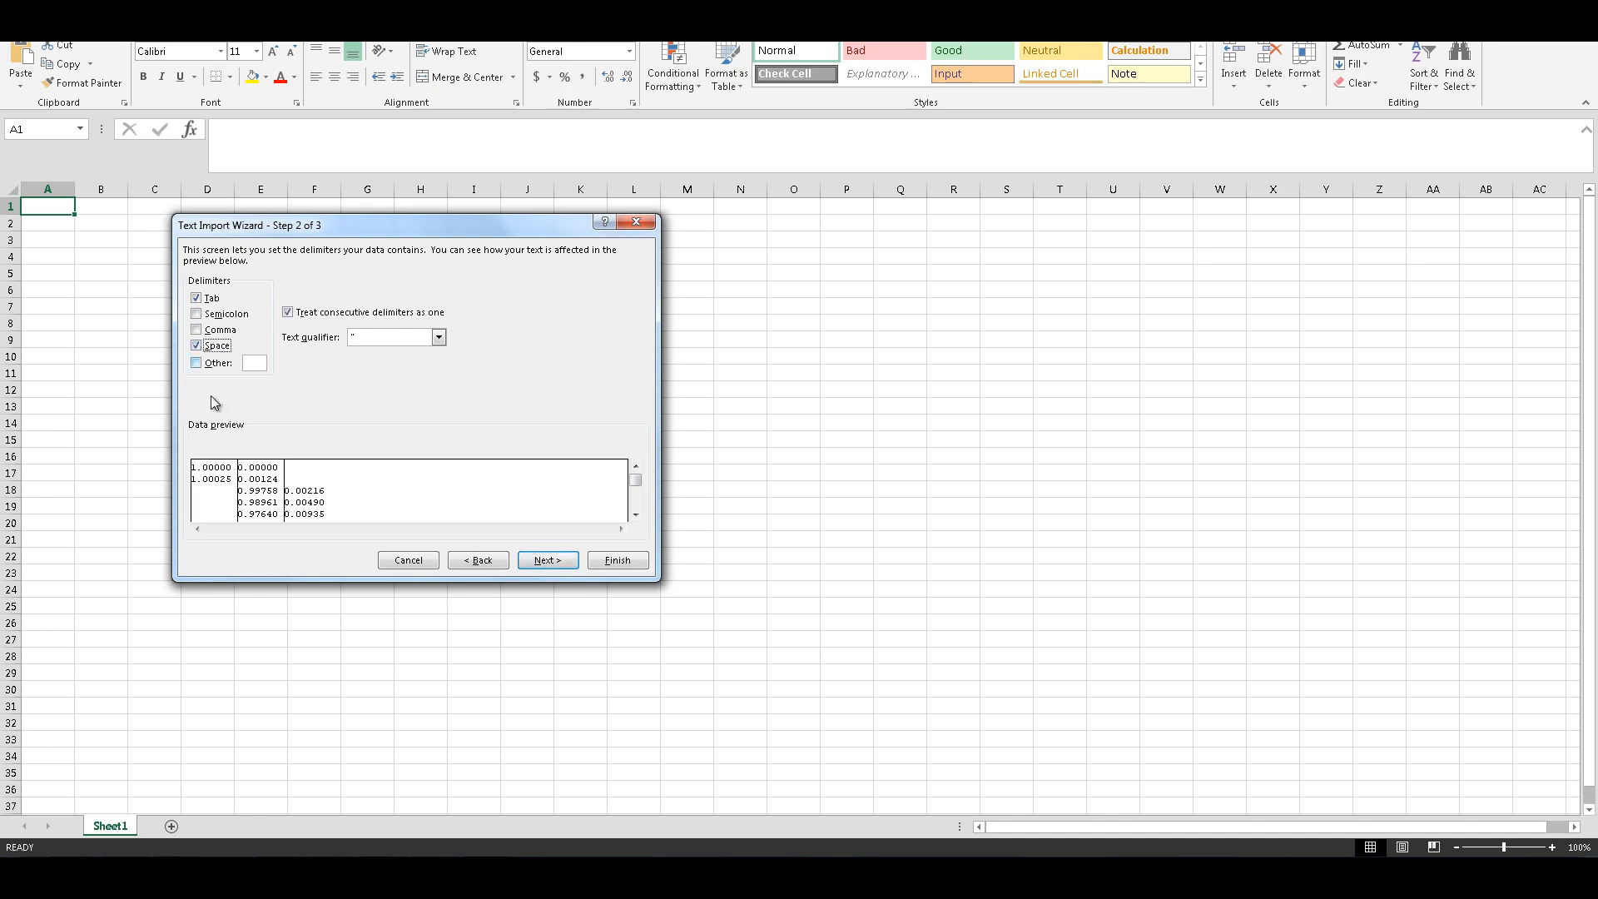
pyautogui.click(408, 559)
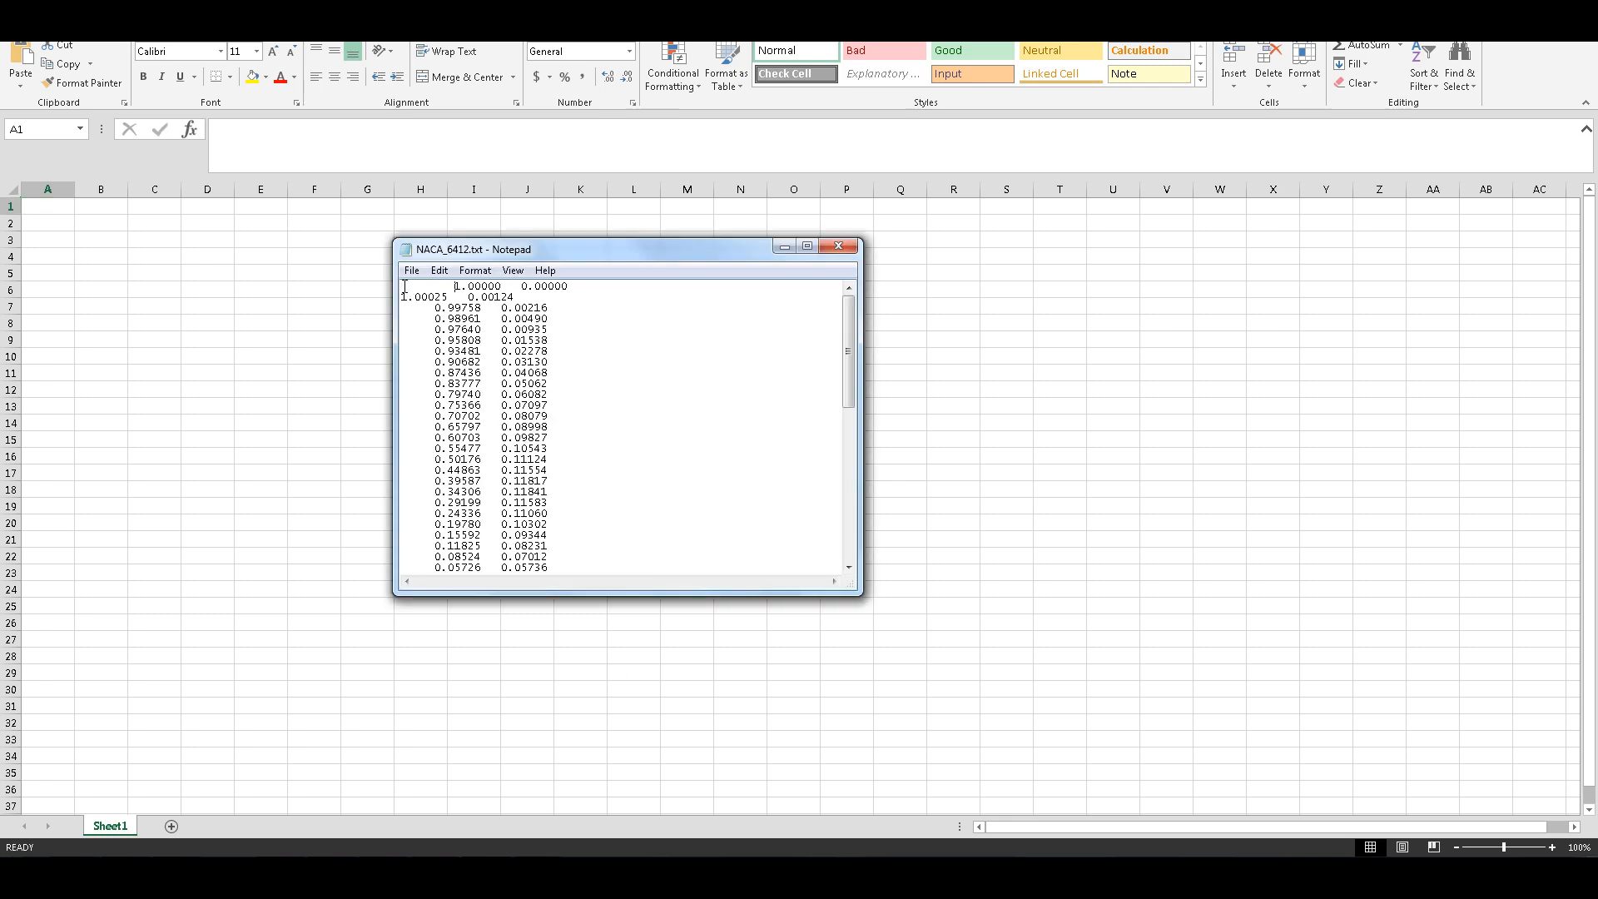
pyautogui.click(411, 270)
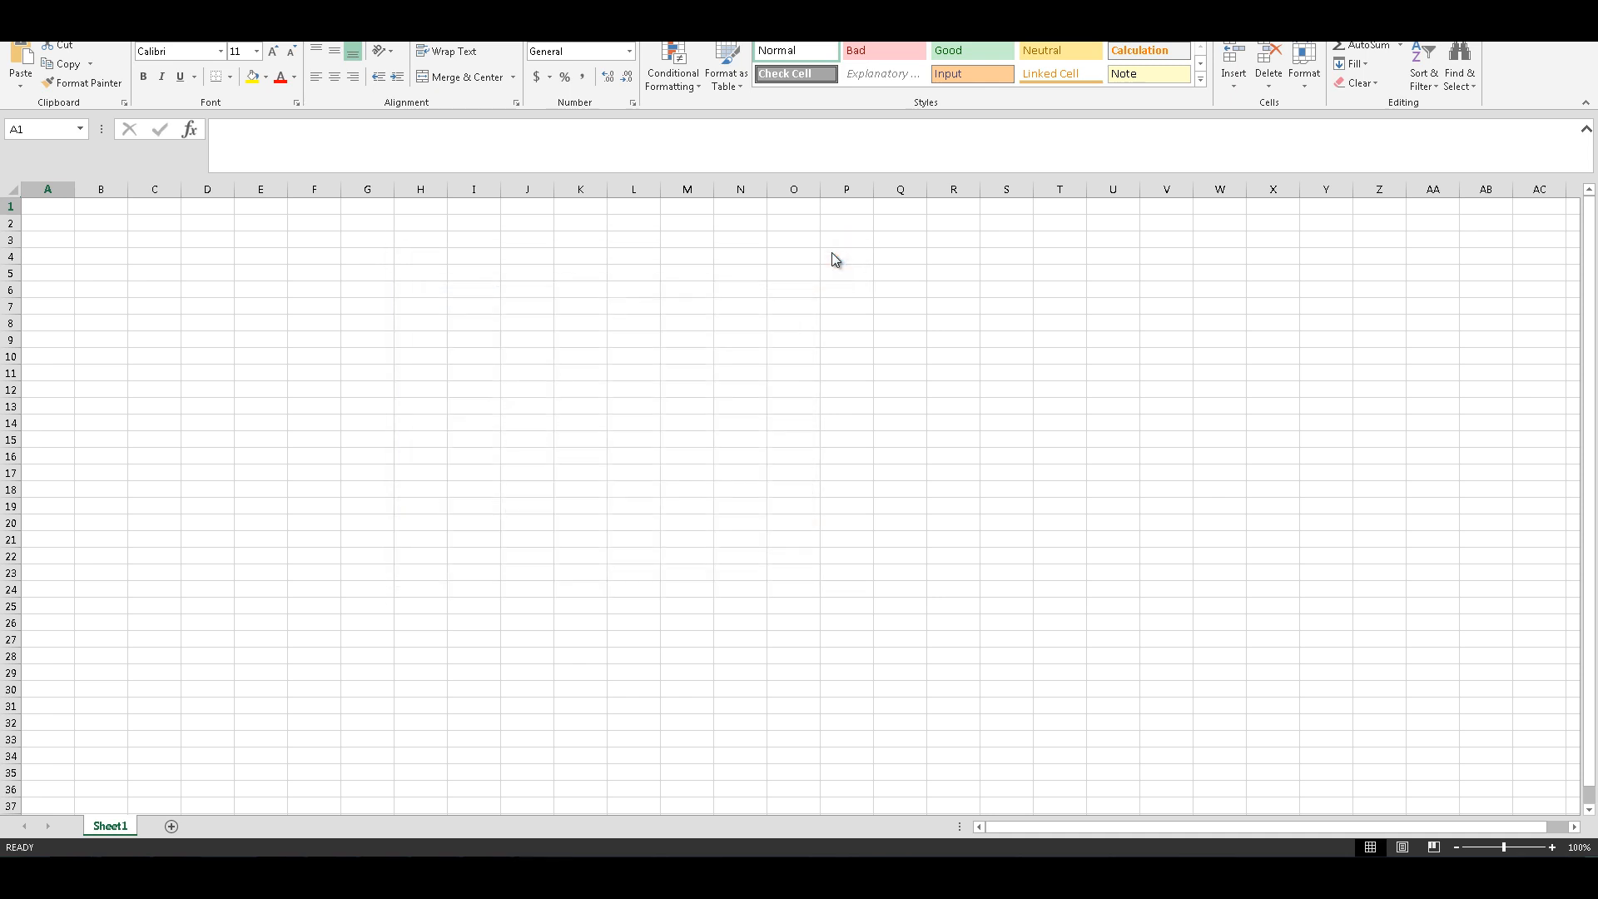
# Reopen NACA_6412.txt in Excel as delimited text split on spaces into two columns.
pyautogui.click(46, 206)
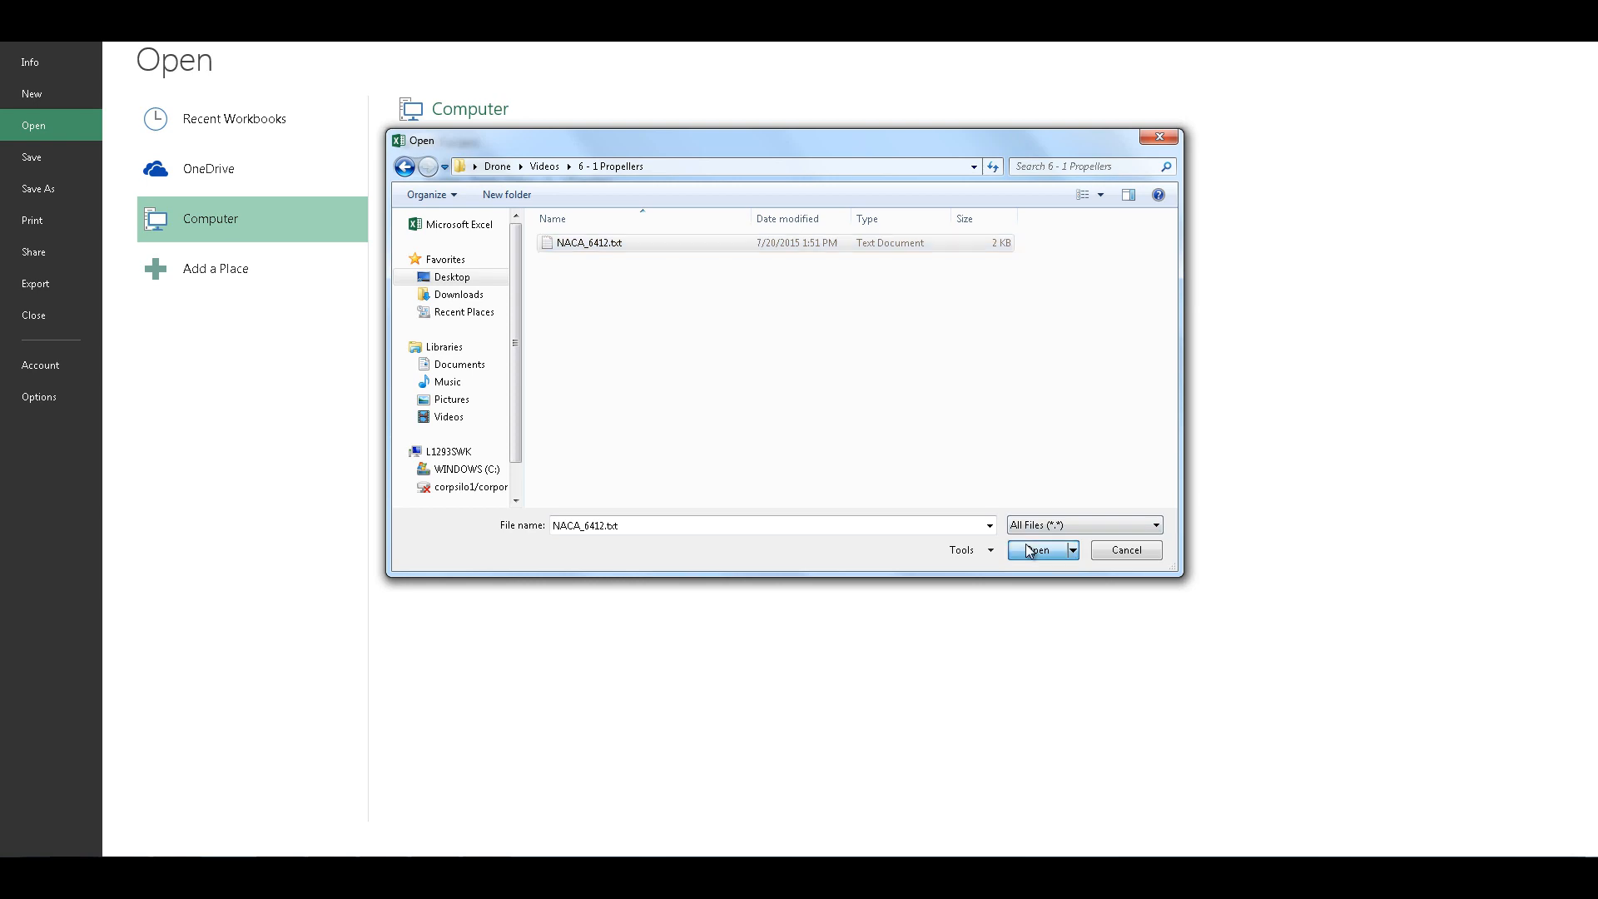
pyautogui.click(1037, 551)
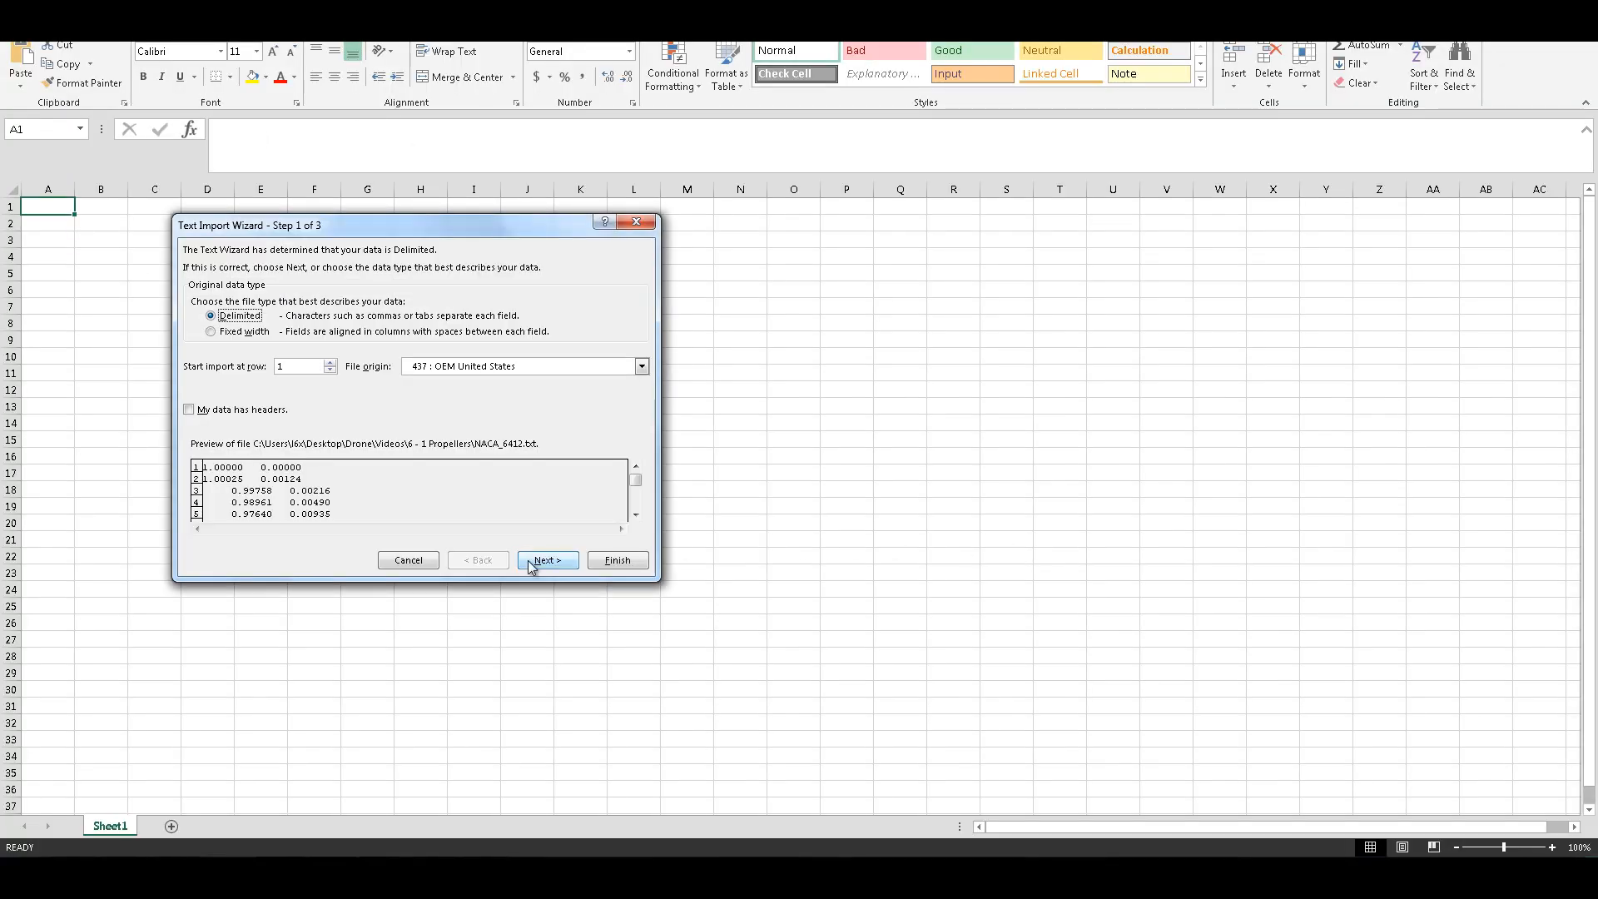
pyautogui.click(547, 559)
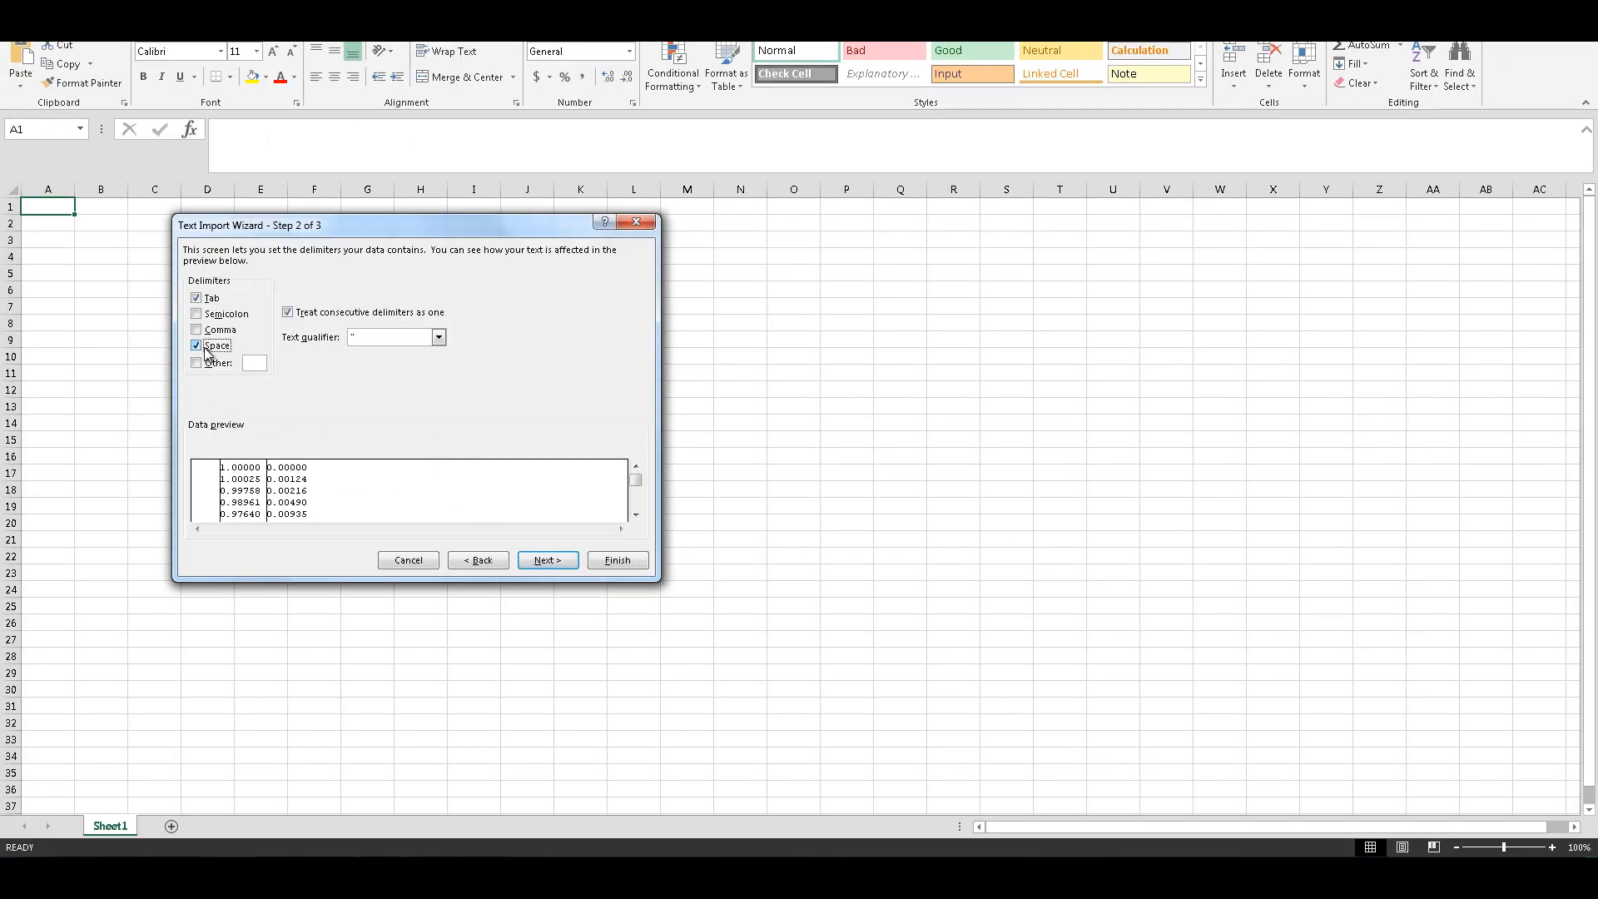
pyautogui.moveTo(556, 546)
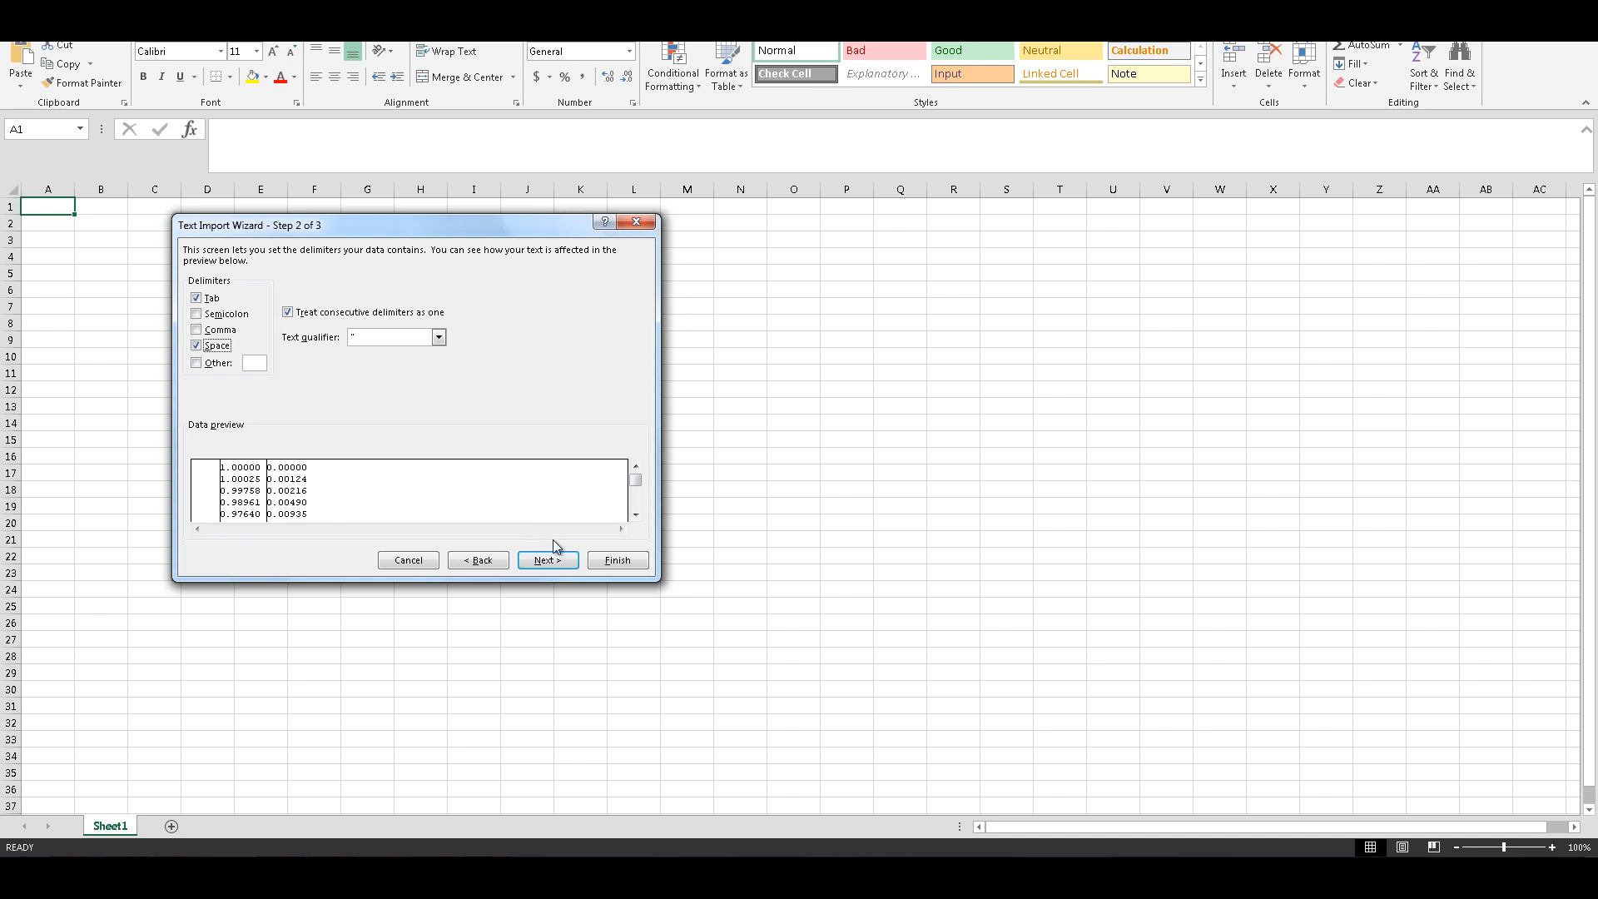
pyautogui.click(546, 559)
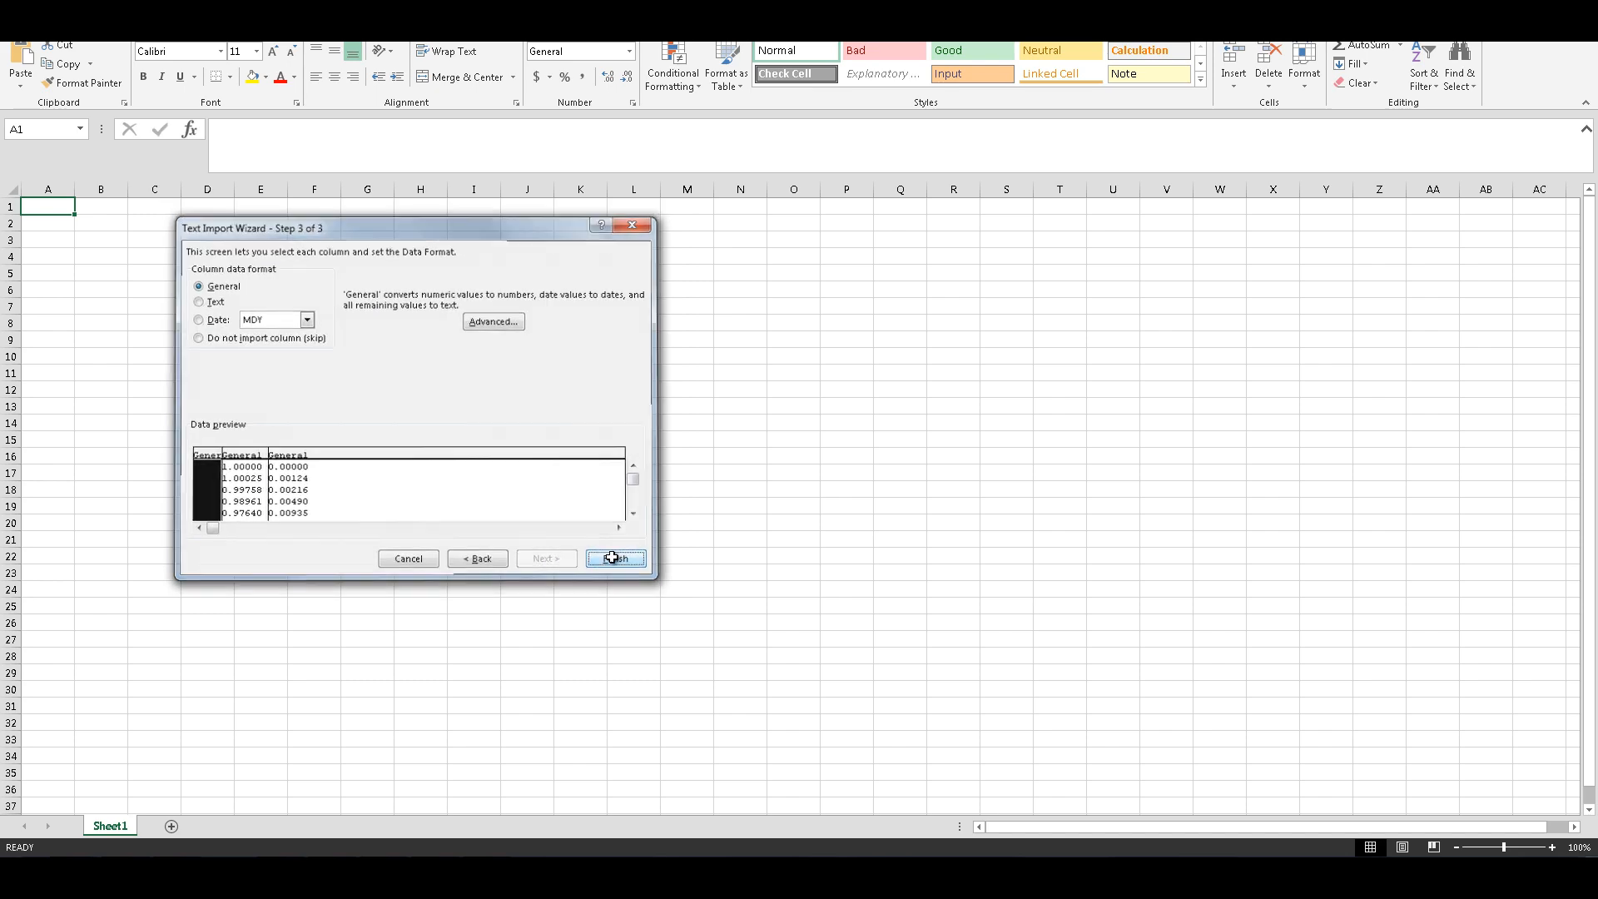
# Finish the import and fill column E with =0.8*A1 copied down to row 63.
pyautogui.click(614, 557)
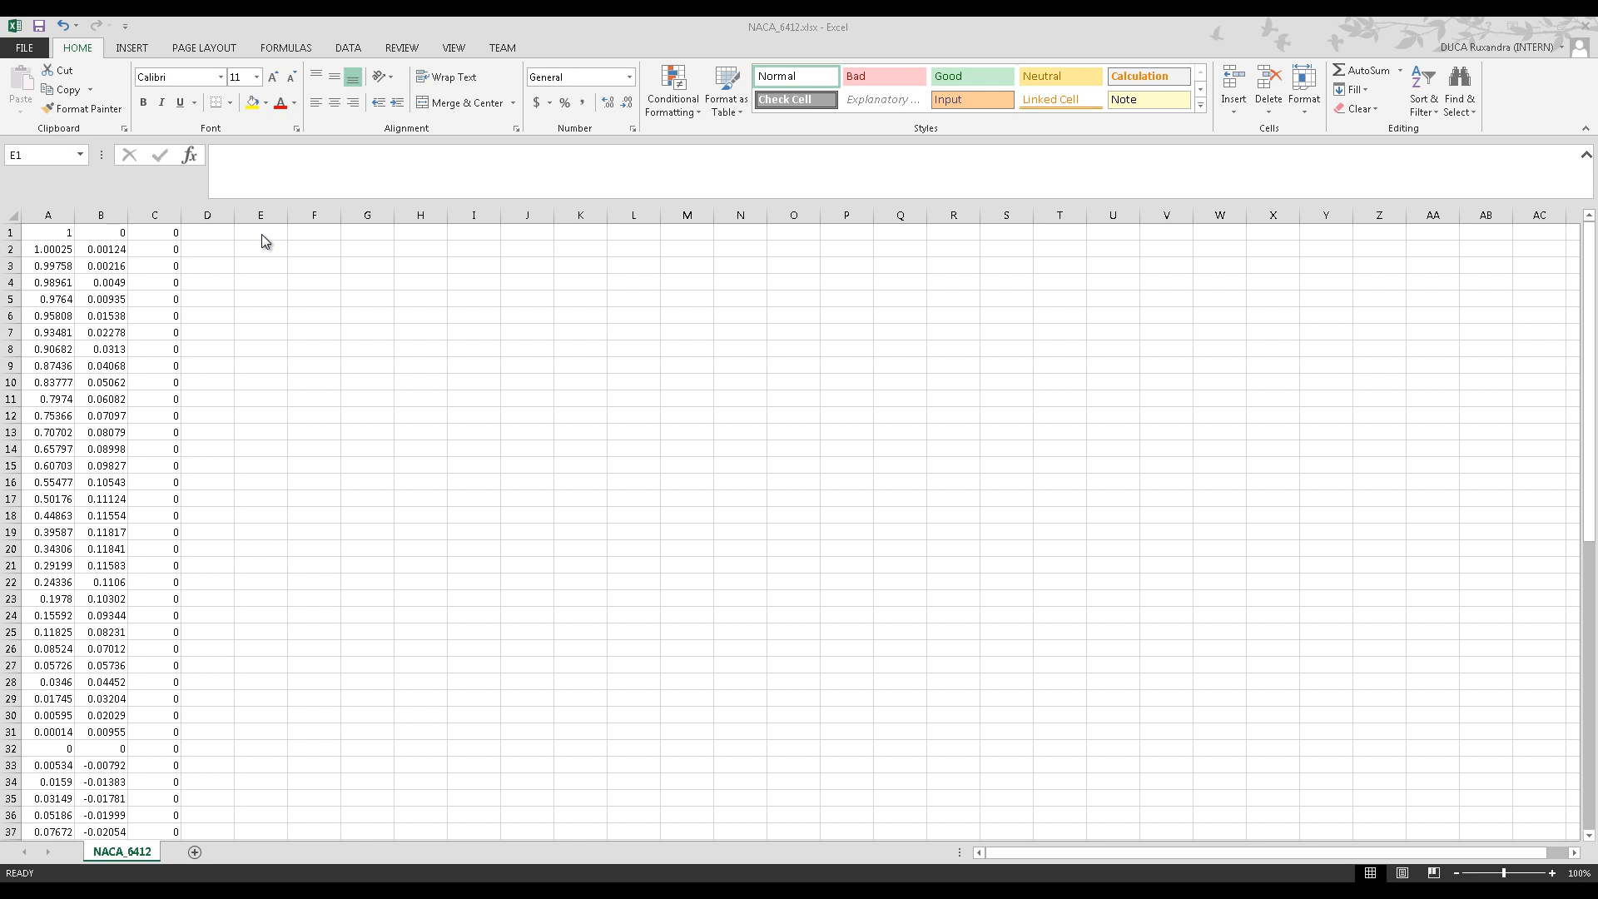
pyautogui.write('=')
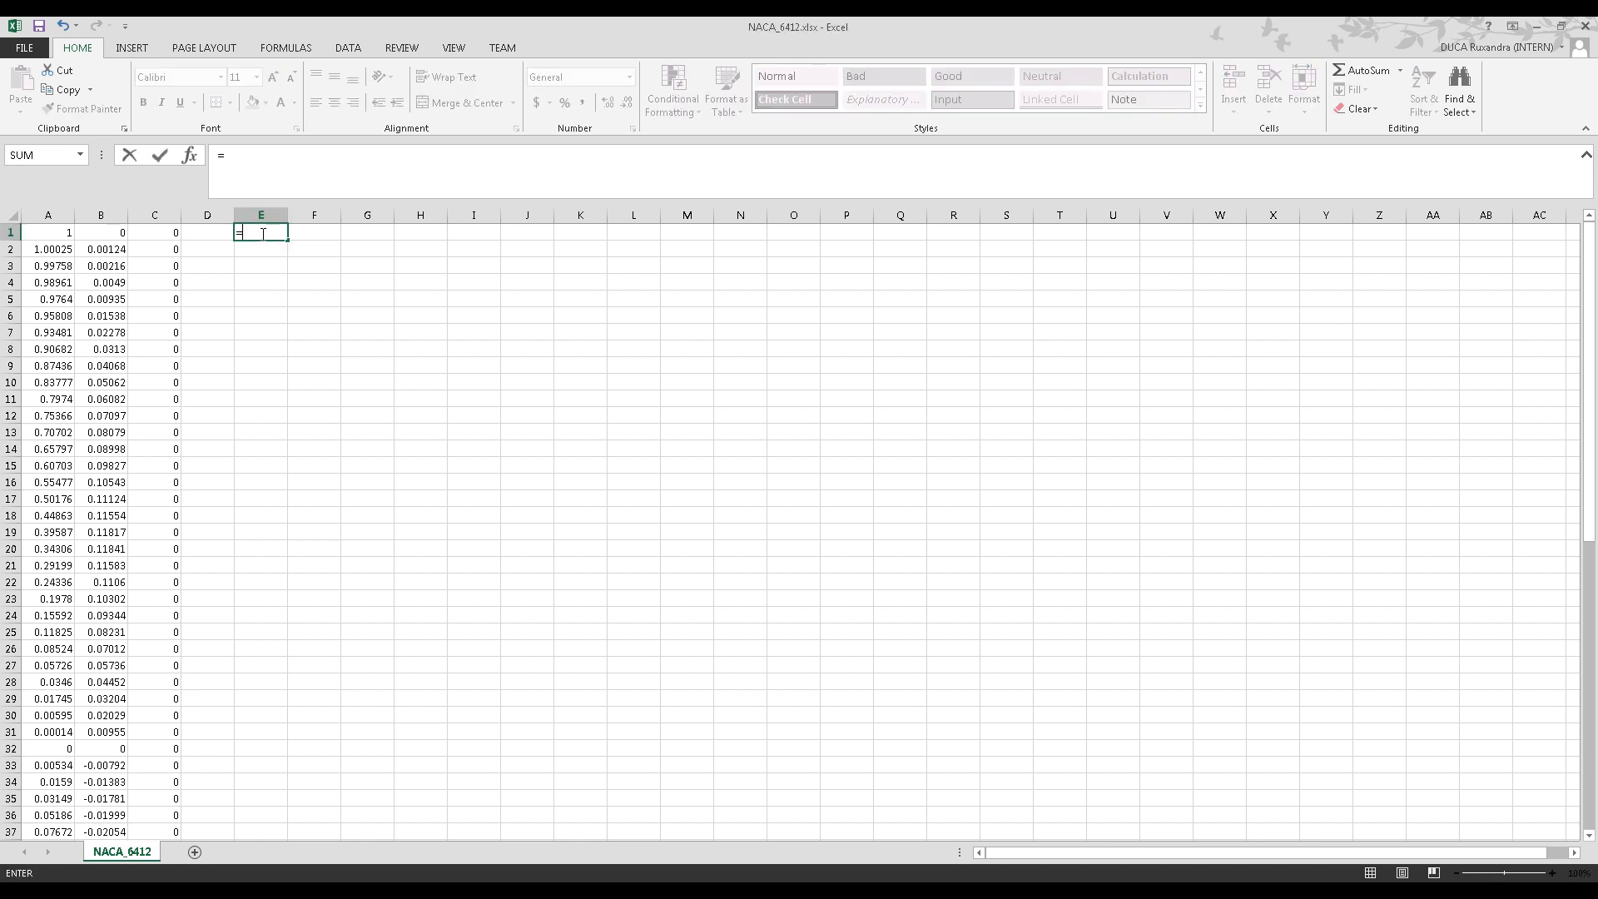
pyautogui.write('0.8*')
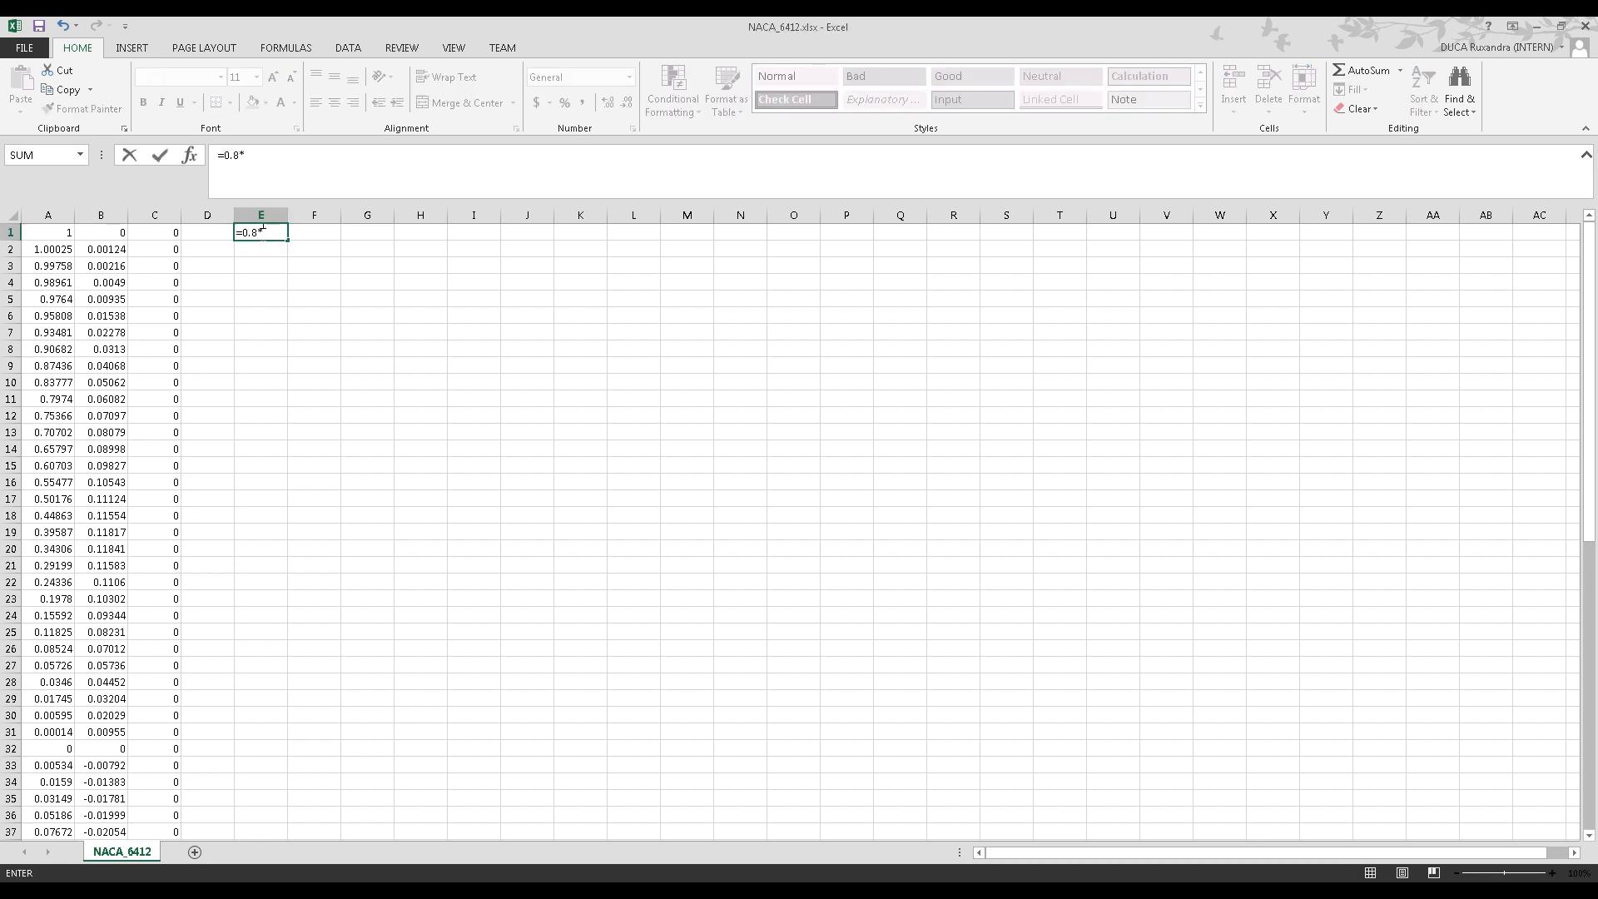
pyautogui.press('Return')
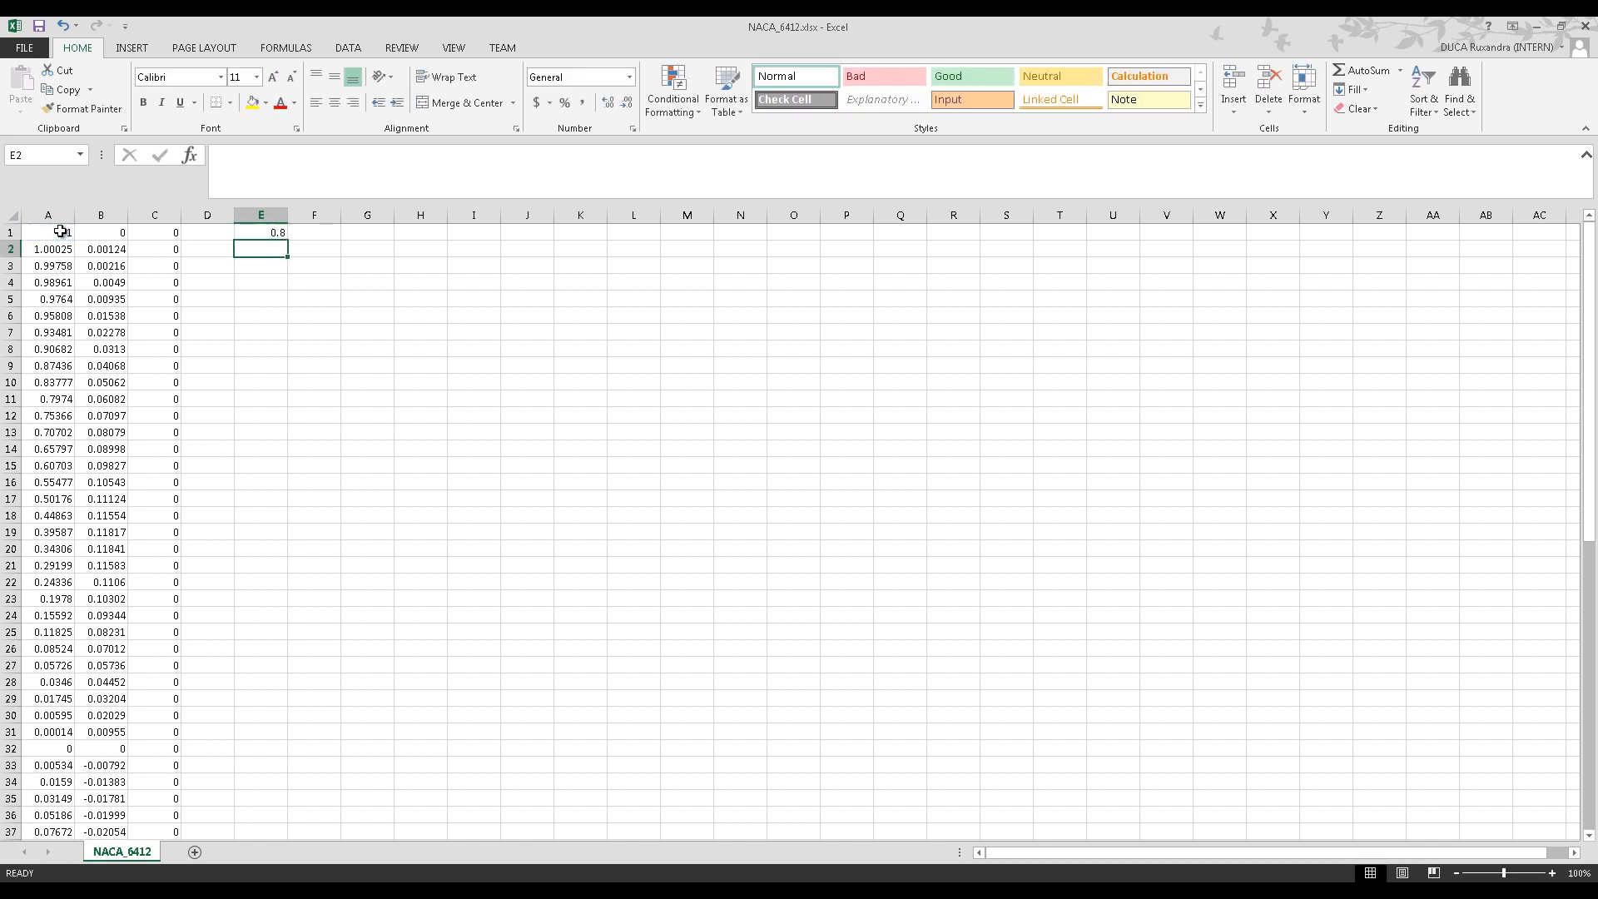
pyautogui.click(260, 231)
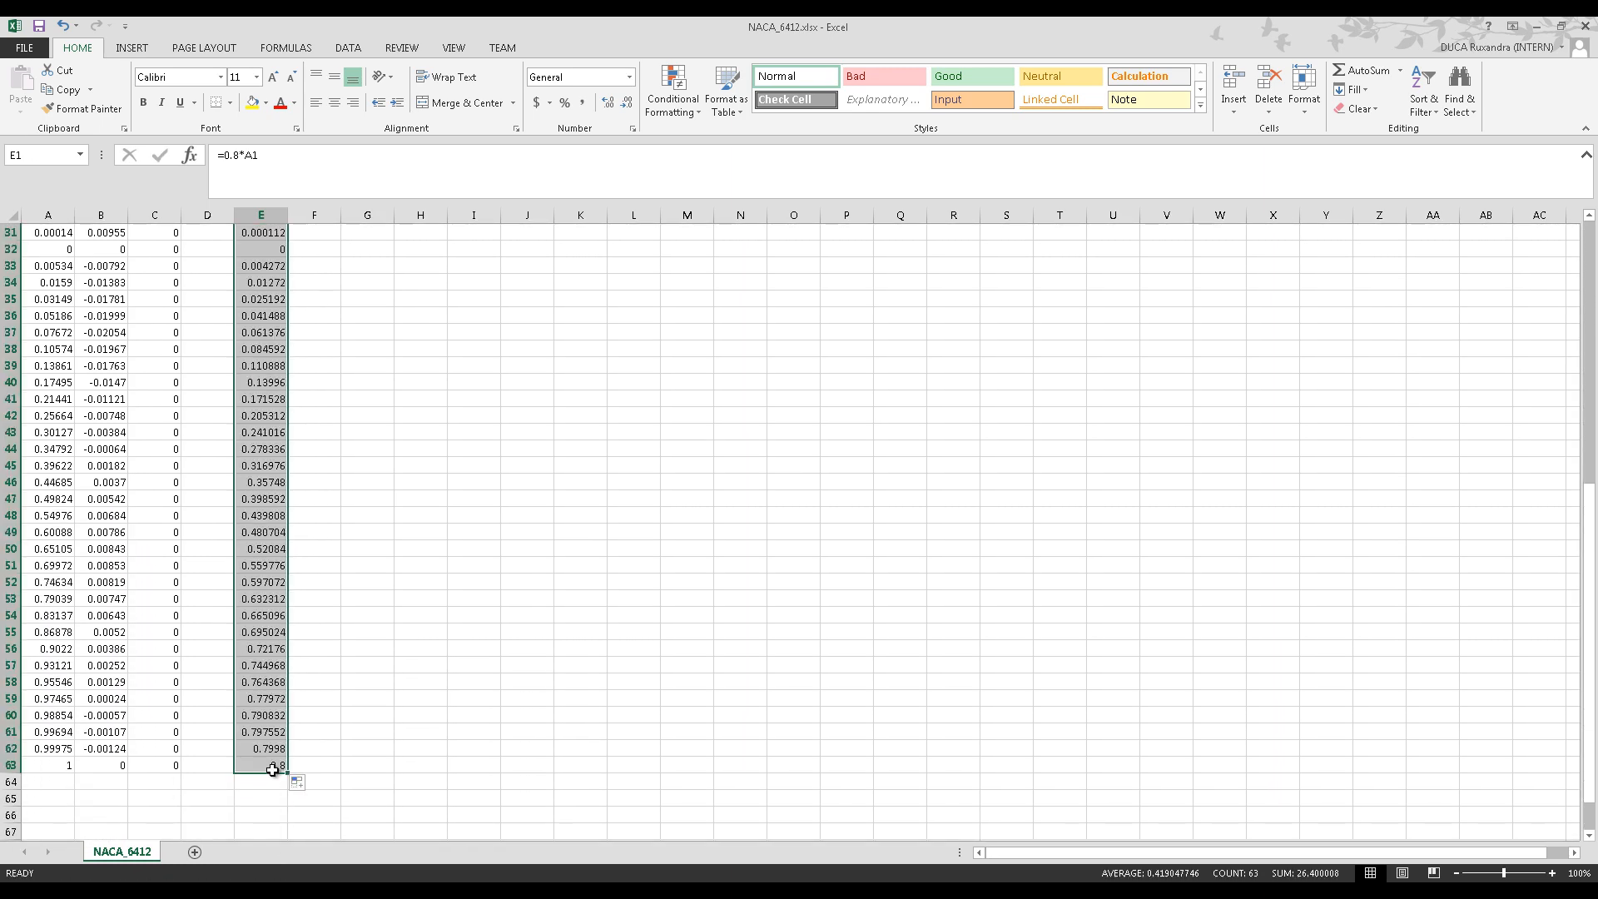
pyautogui.click(419, 233)
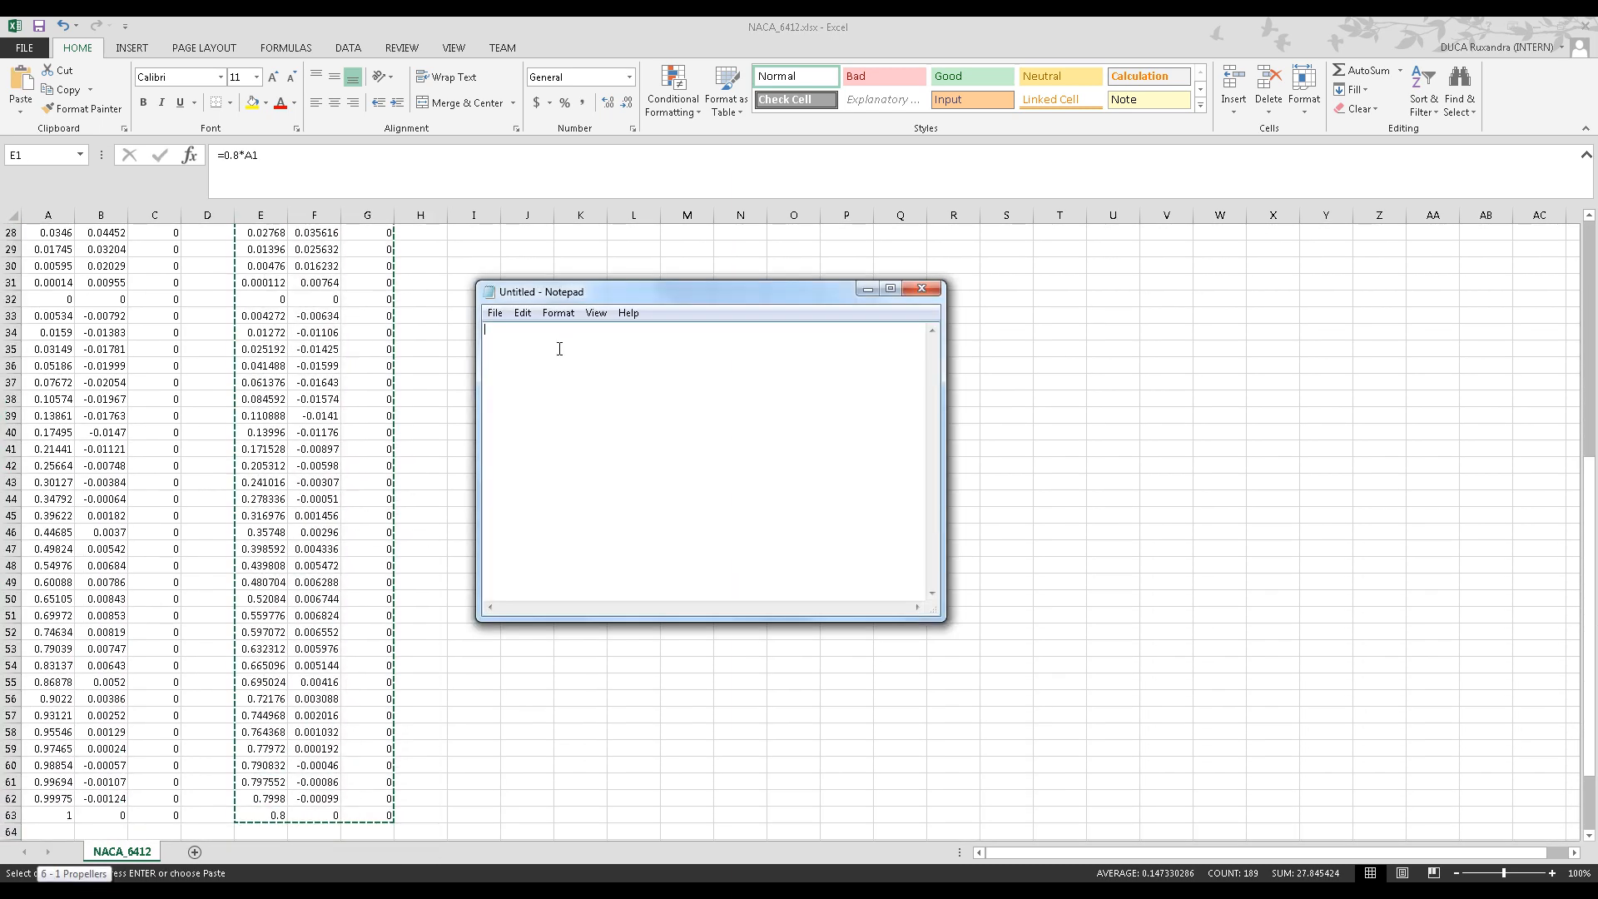
# Paste the 0.8-scaled coordinate columns into a new Notepad file for saving as NACA_6412_scaled.txt.
pyautogui.press('ctrl+v')
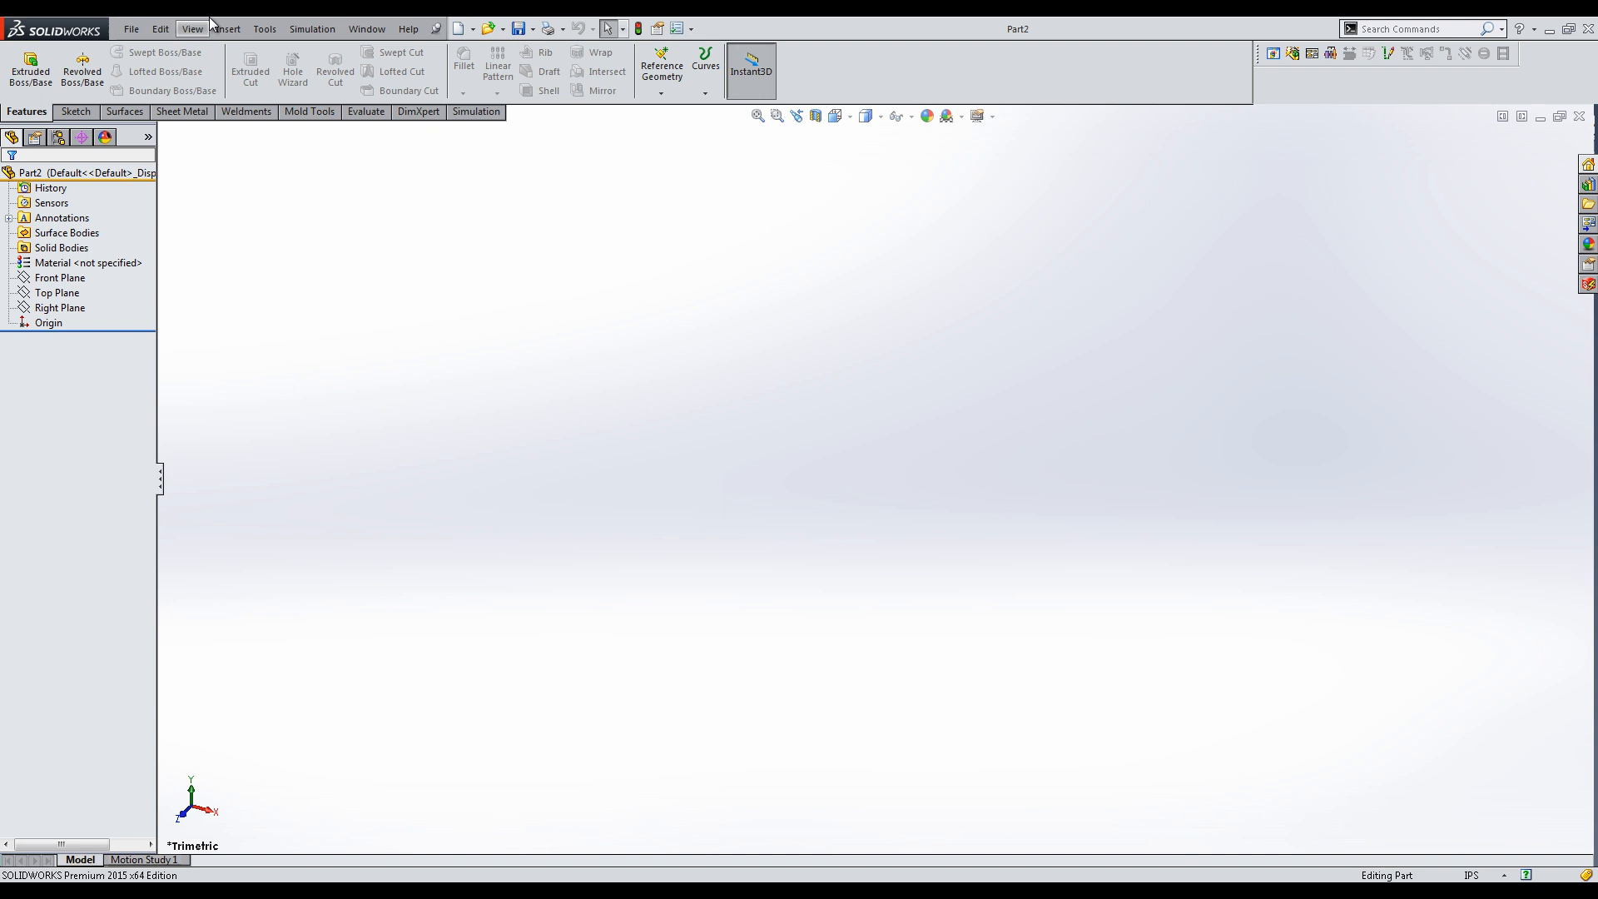
# Create Curve1 via Curve Through XYZ Points from NACA_6412_scaled.txt.
pyautogui.click(226, 28)
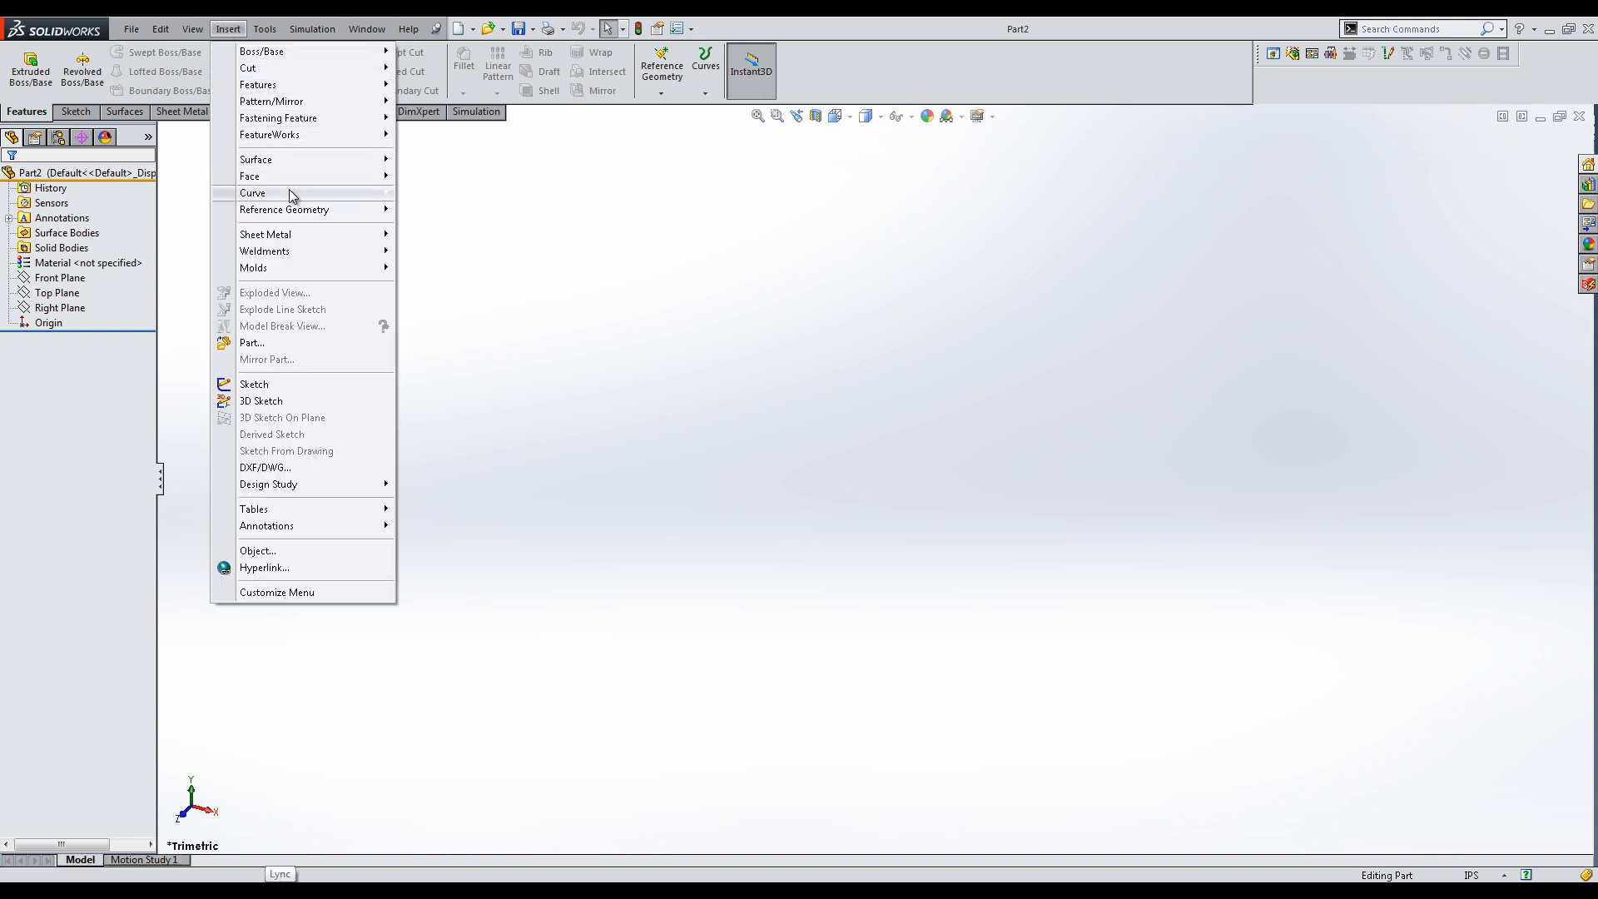
pyautogui.click(251, 193)
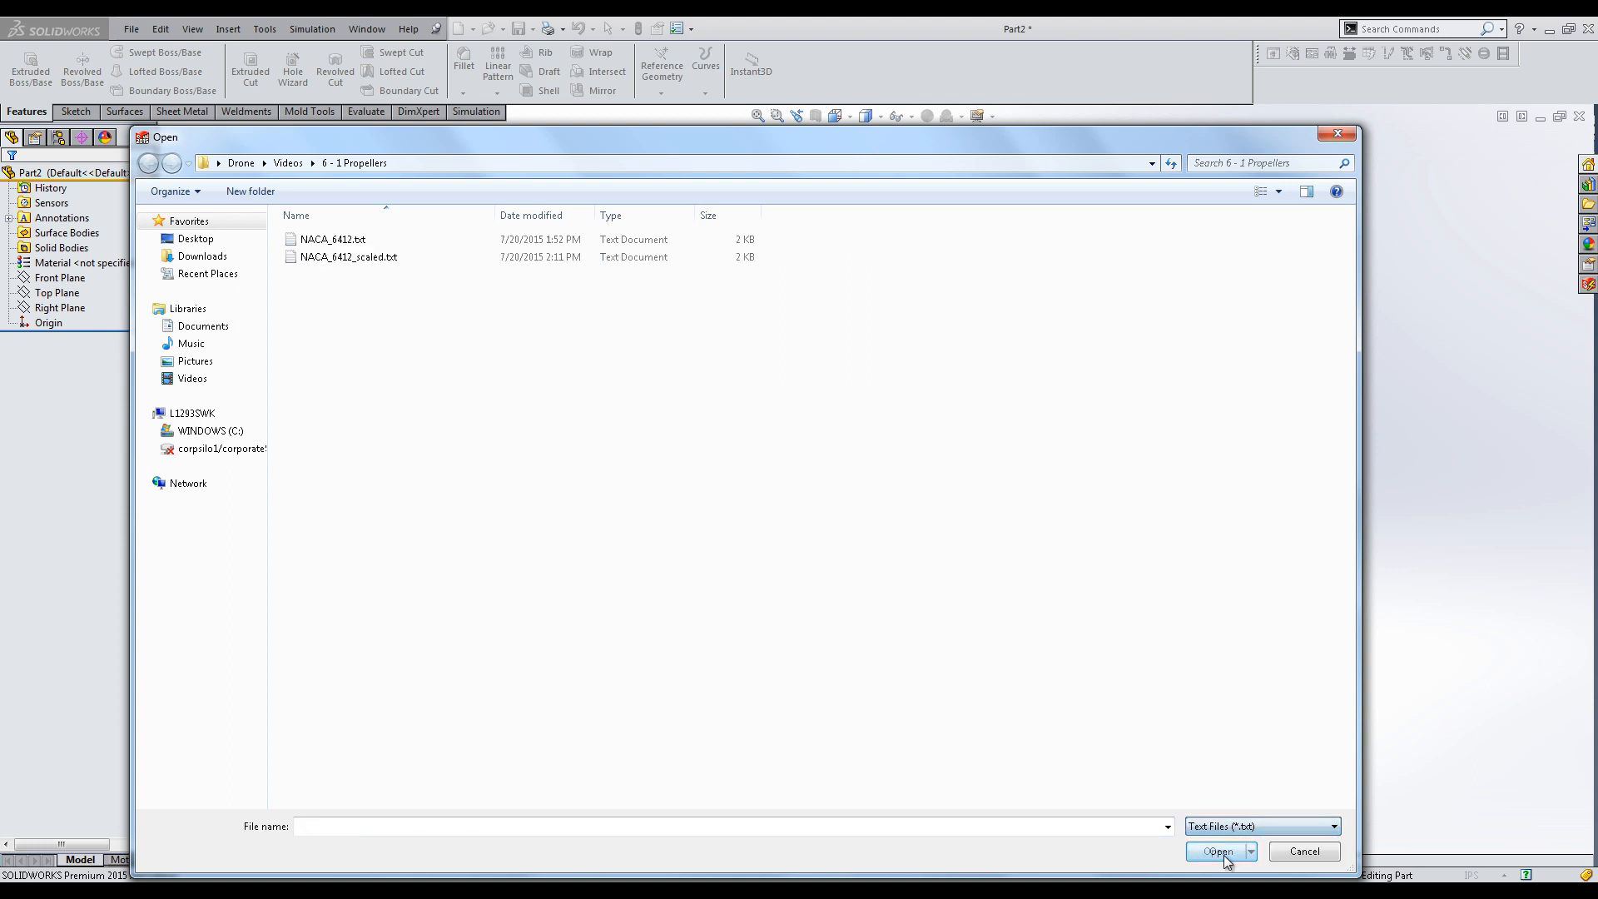
pyautogui.click(1215, 850)
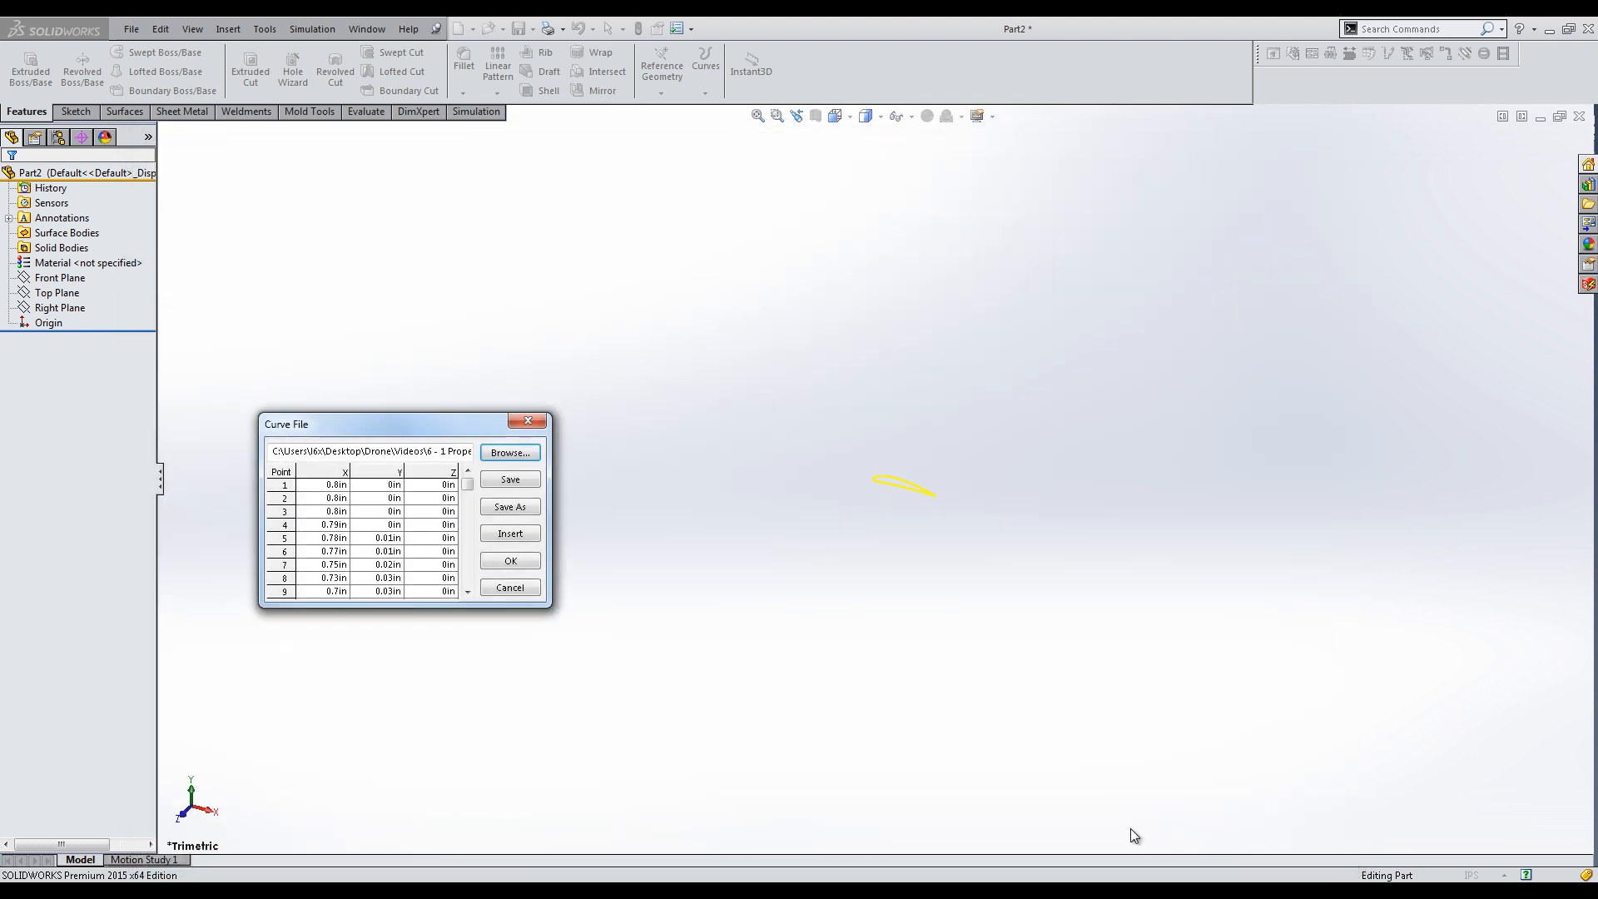
pyautogui.click(509, 561)
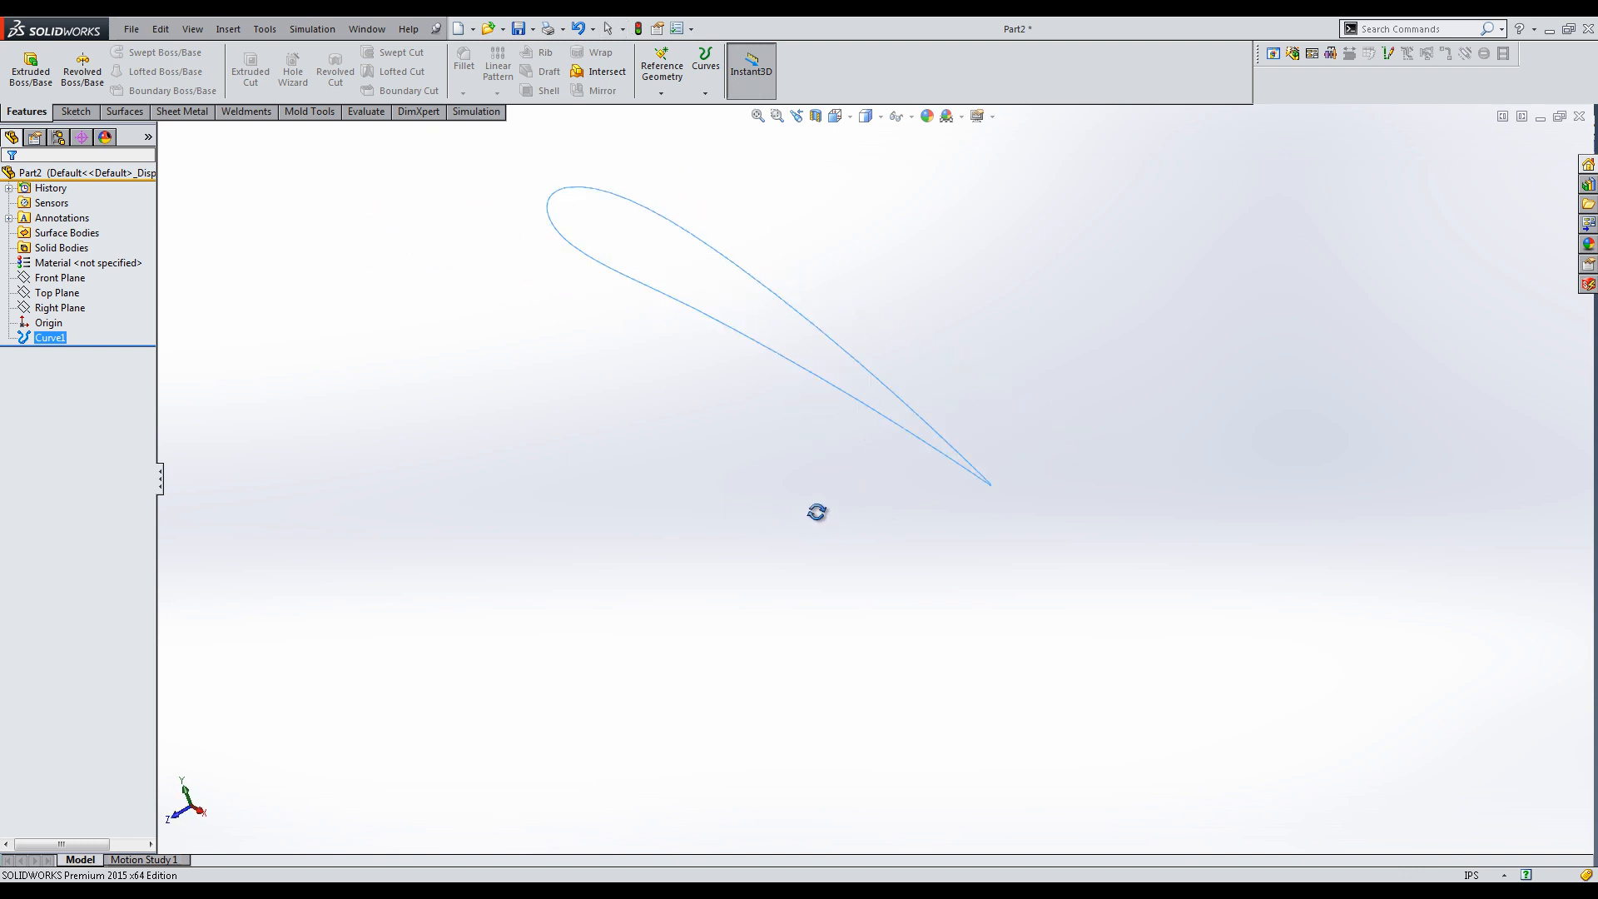
# View the Front Plane normal-to and check the airfoil curve lies flat on it.
pyautogui.click(60, 278)
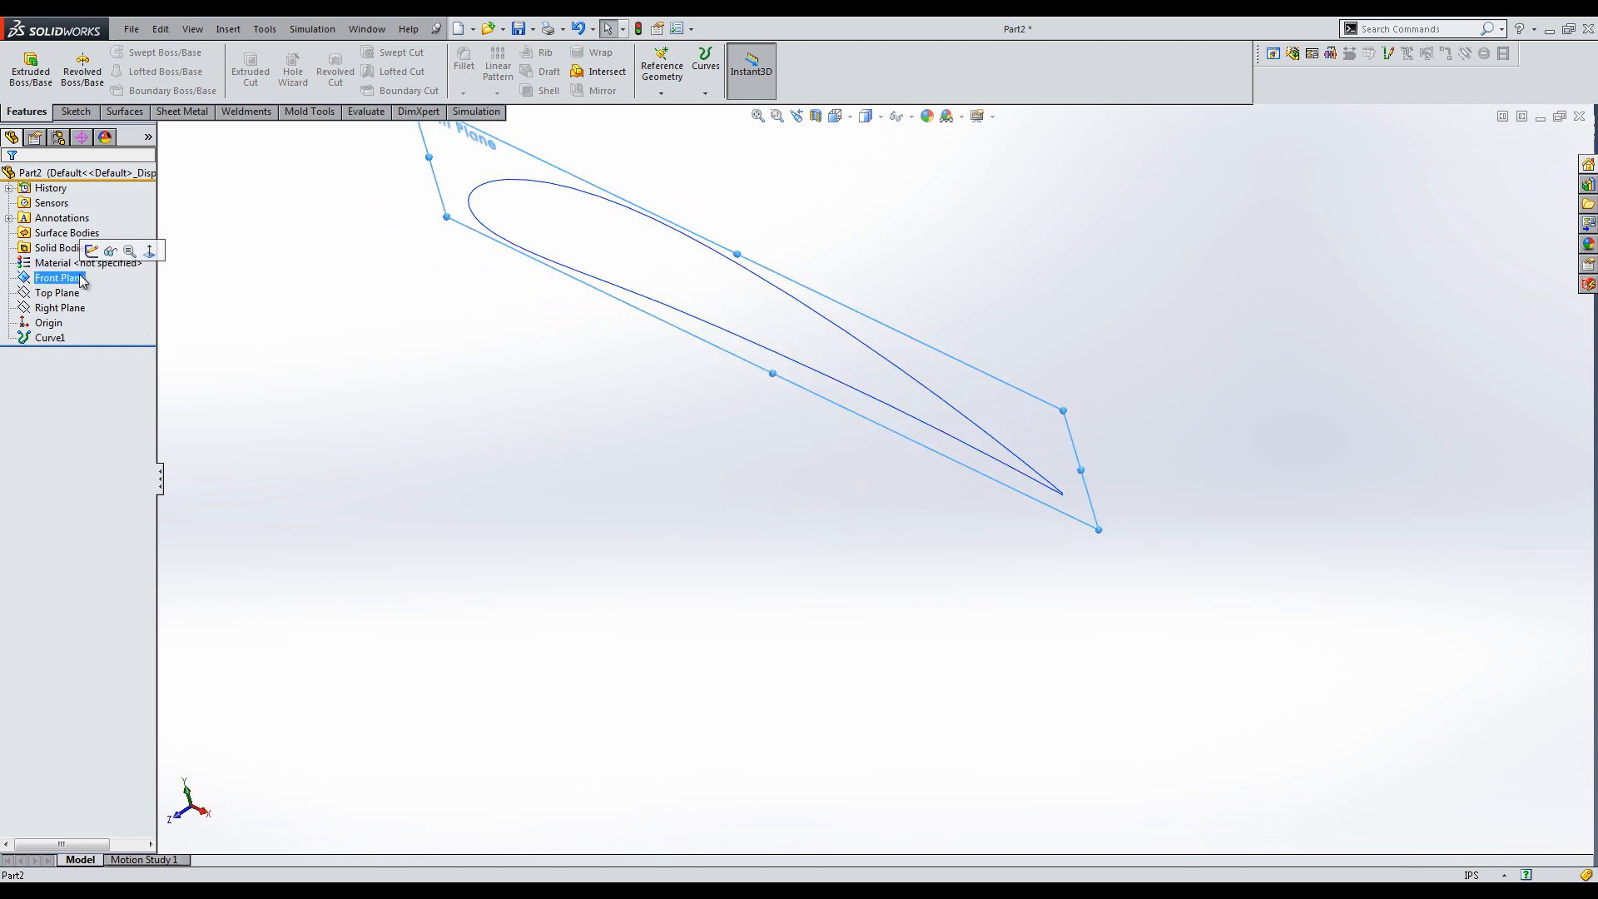
pyautogui.click(59, 278)
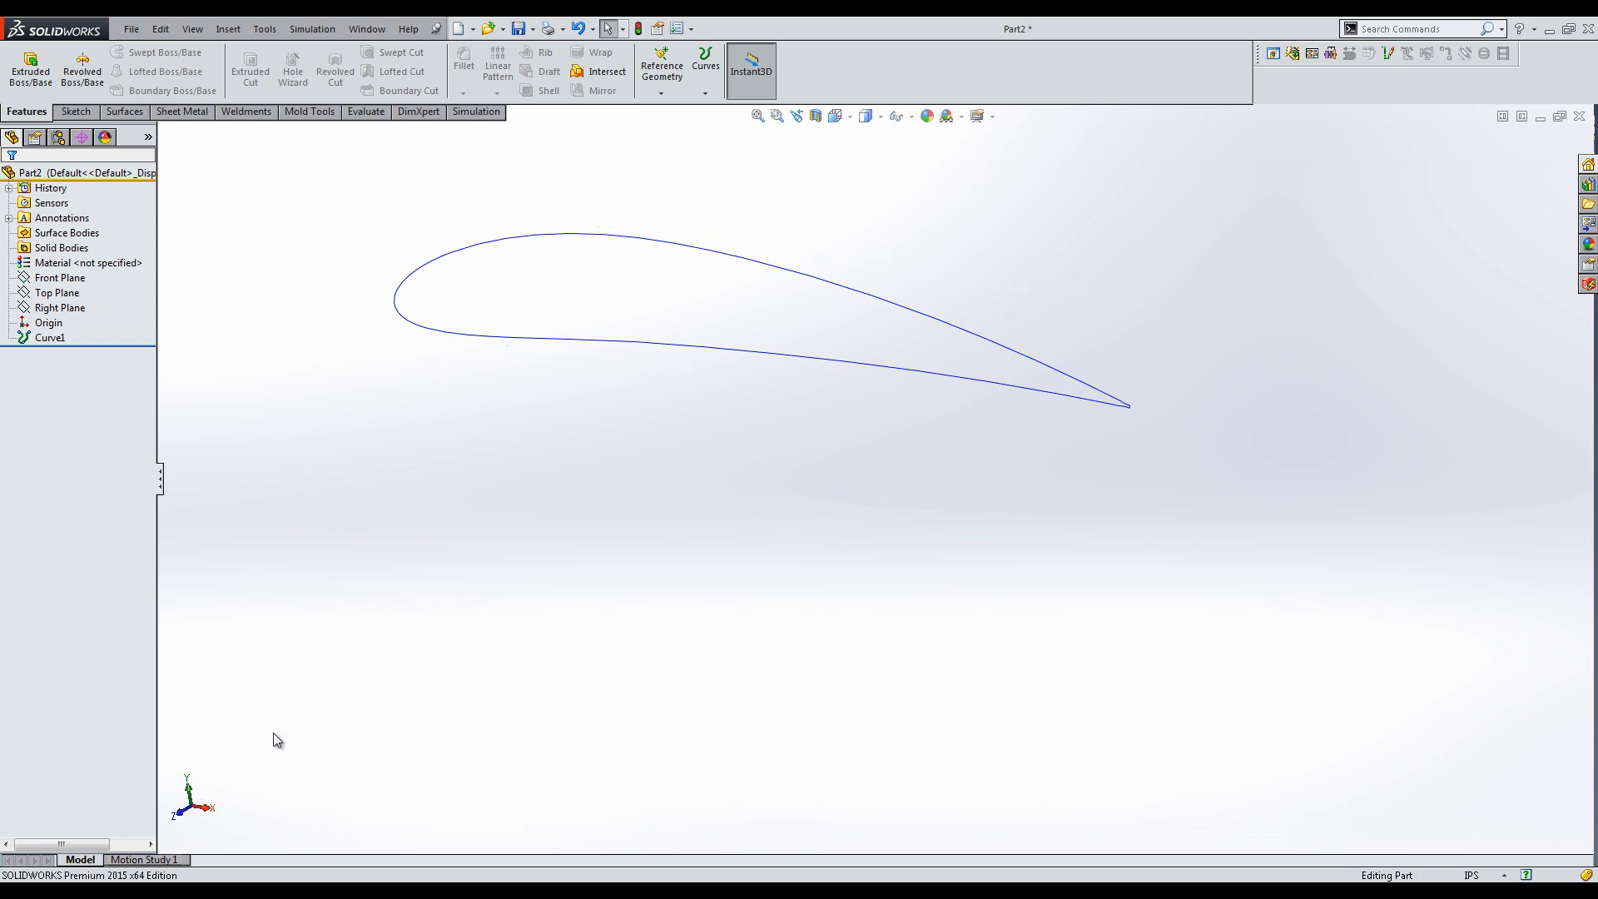
pyautogui.press('space')
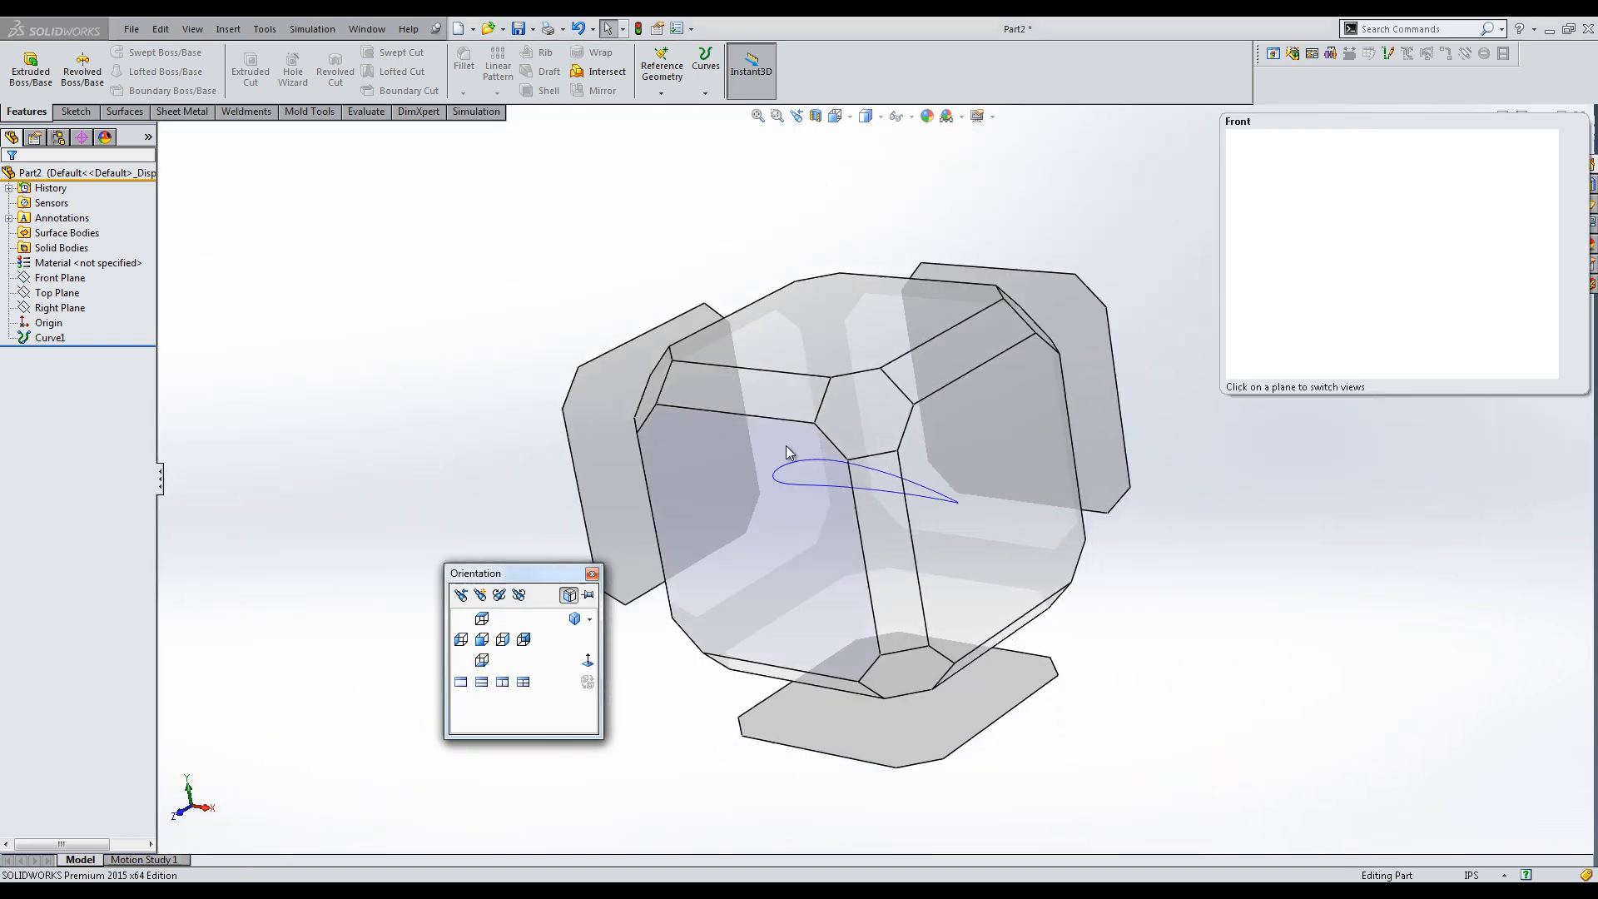